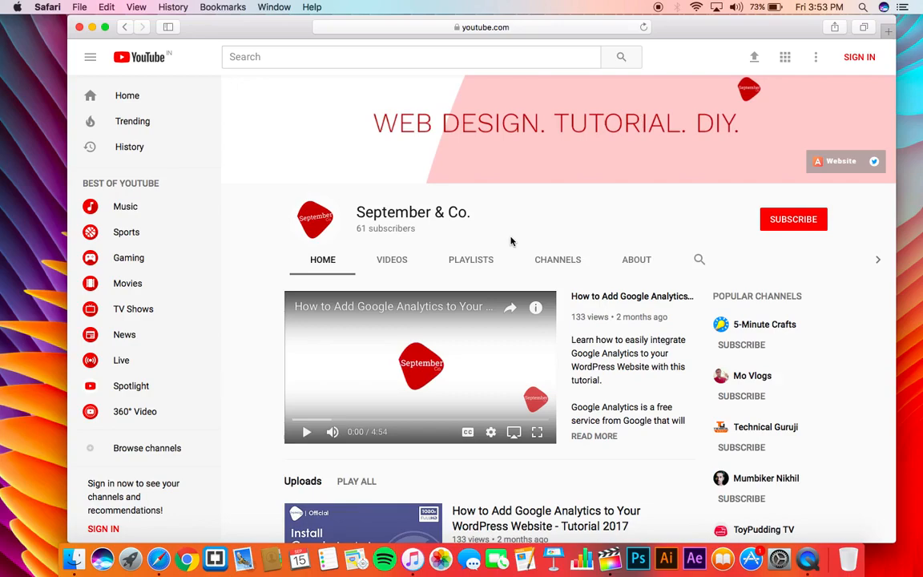
- Open the XAMPP download page on Apache Friends
scroll("down", 3)
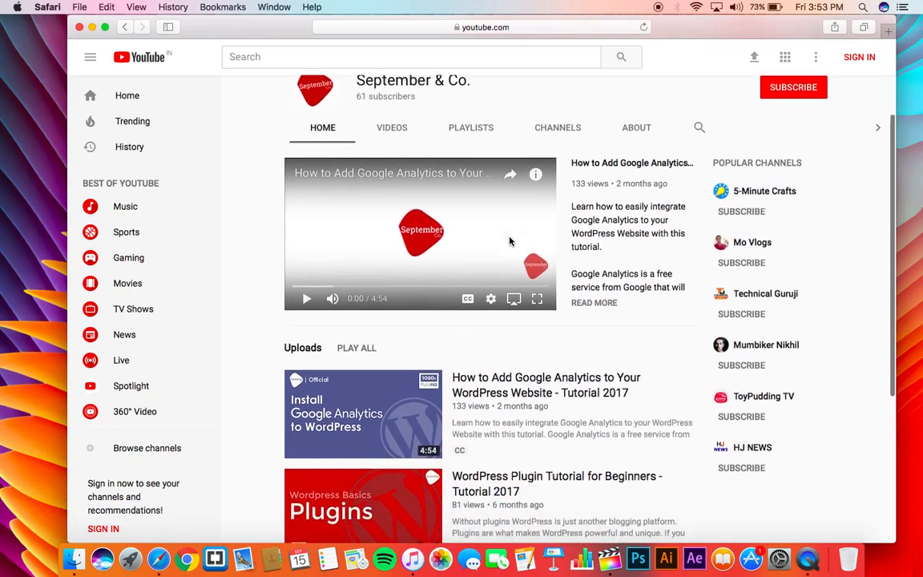
scroll("down", 3)
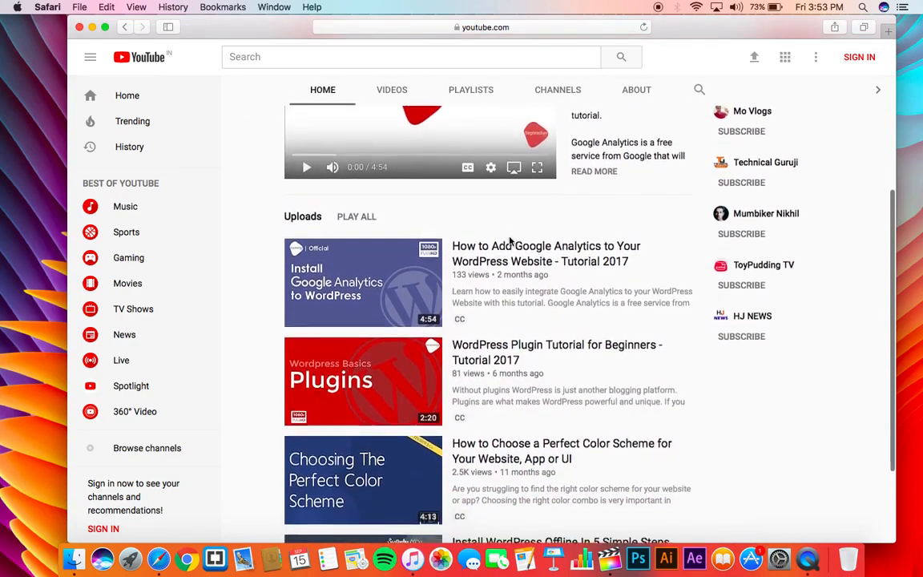
scroll("down", 3)
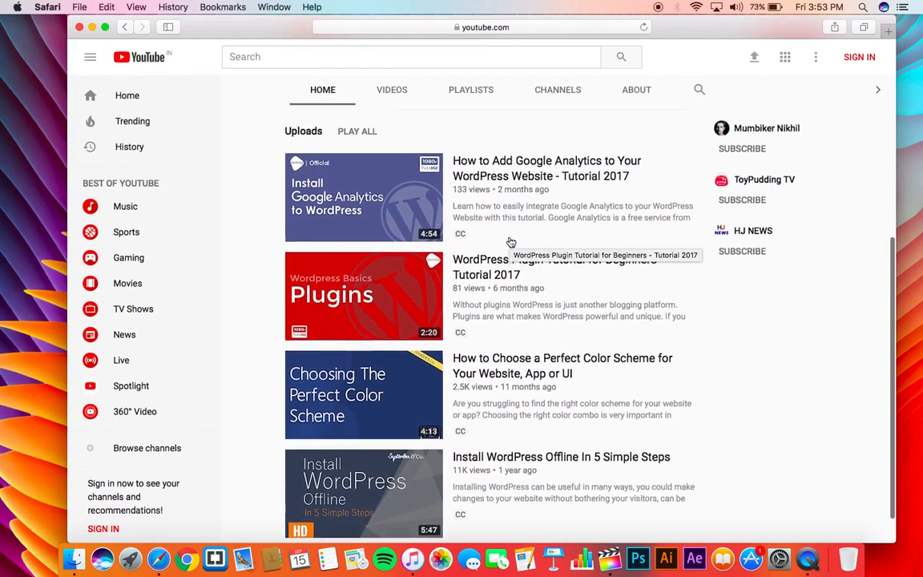
left_click(363, 198)
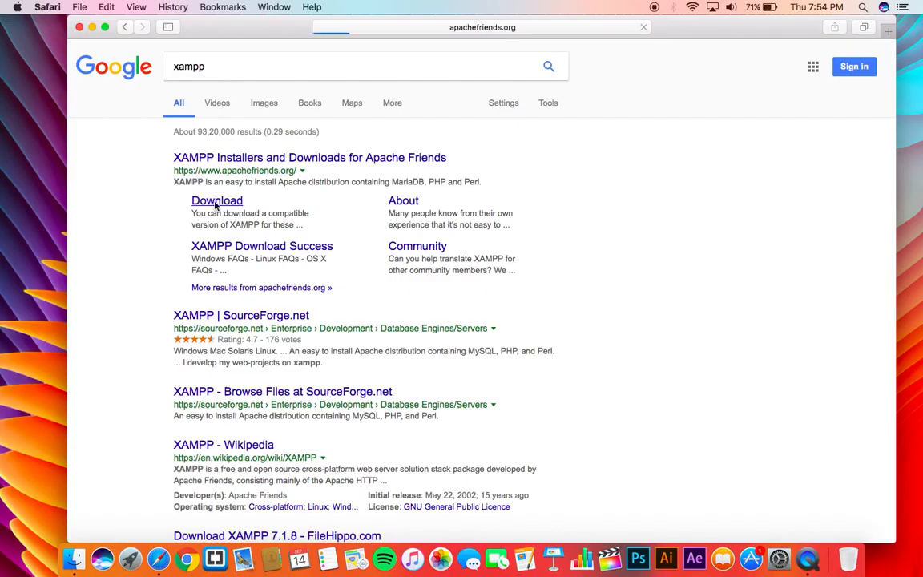
left_click(216, 200)
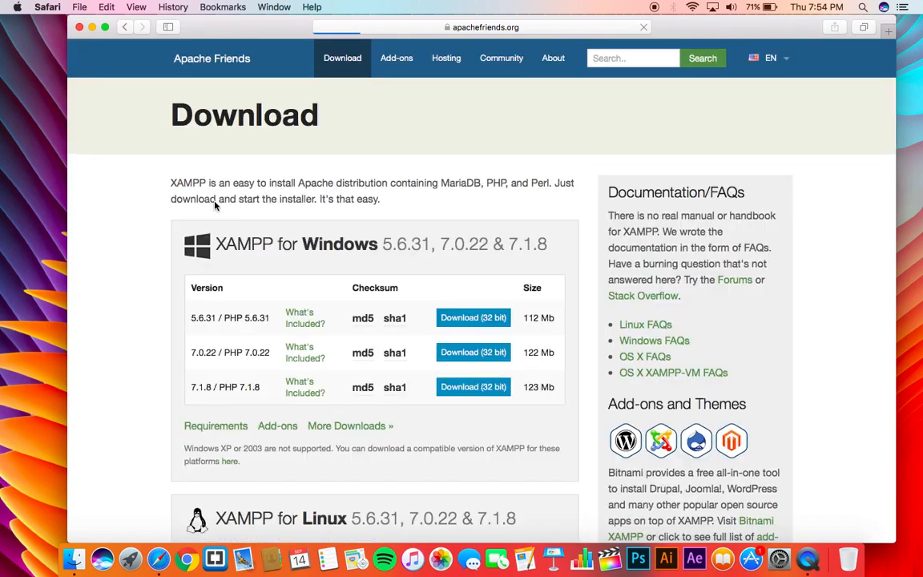
- Download XAMPP 7.0.22 for OS X (64 bit)
scroll("down", 3)
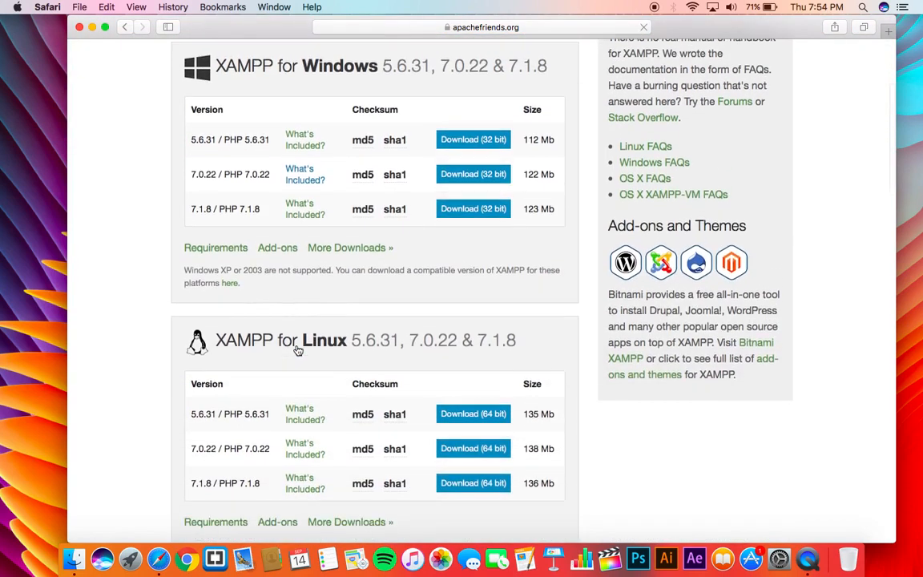
scroll("down", 3)
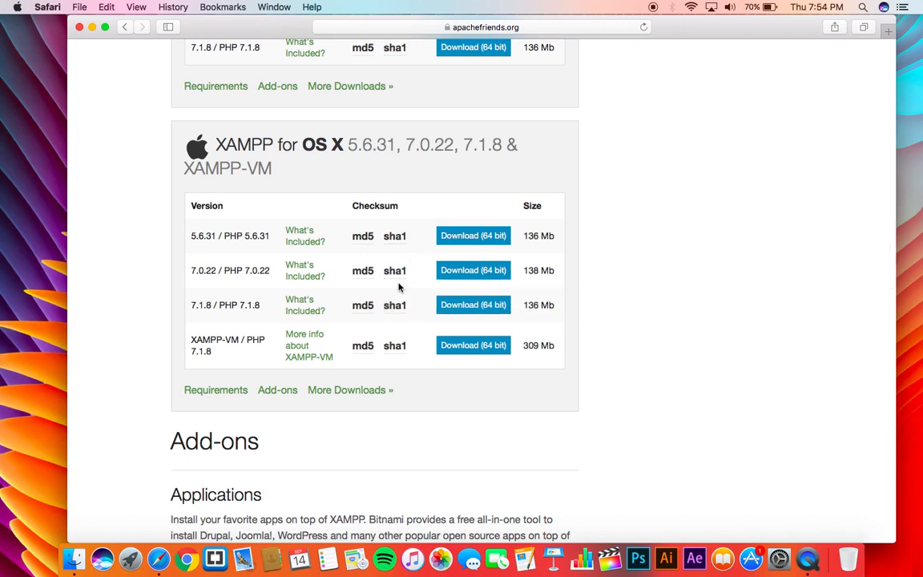
mouse_move(498, 263)
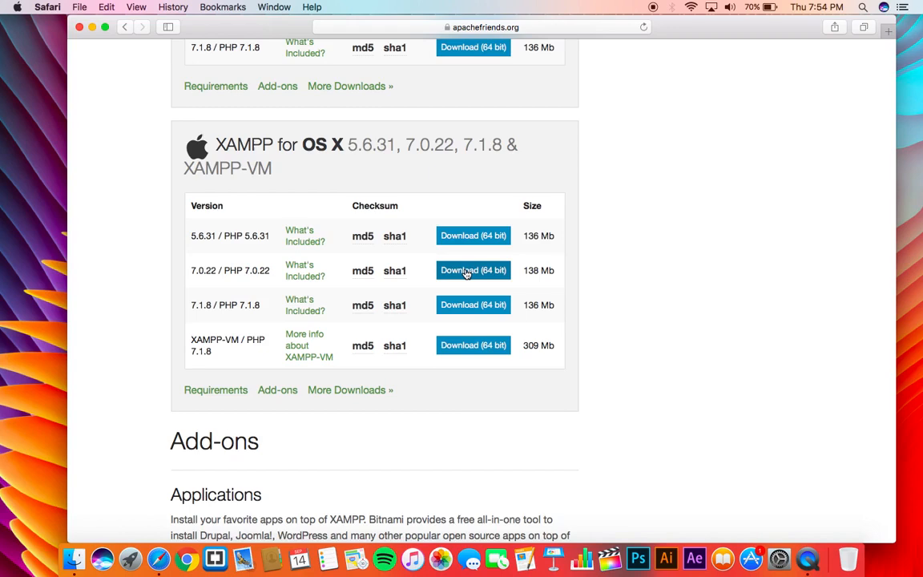
left_click(473, 269)
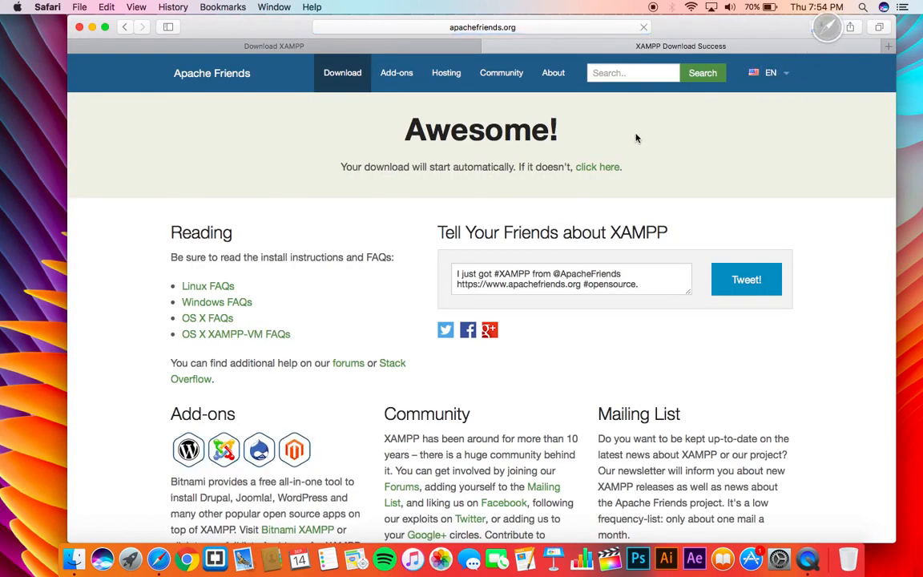
left_click(821, 27)
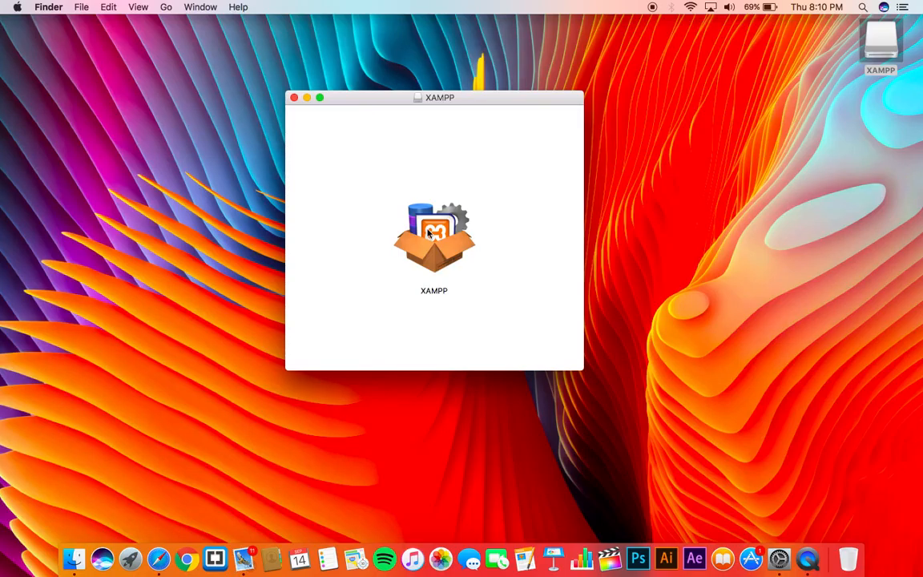
- Run the XAMPP installer with admin authorization, keeping both components, and install
double_click(433, 236)
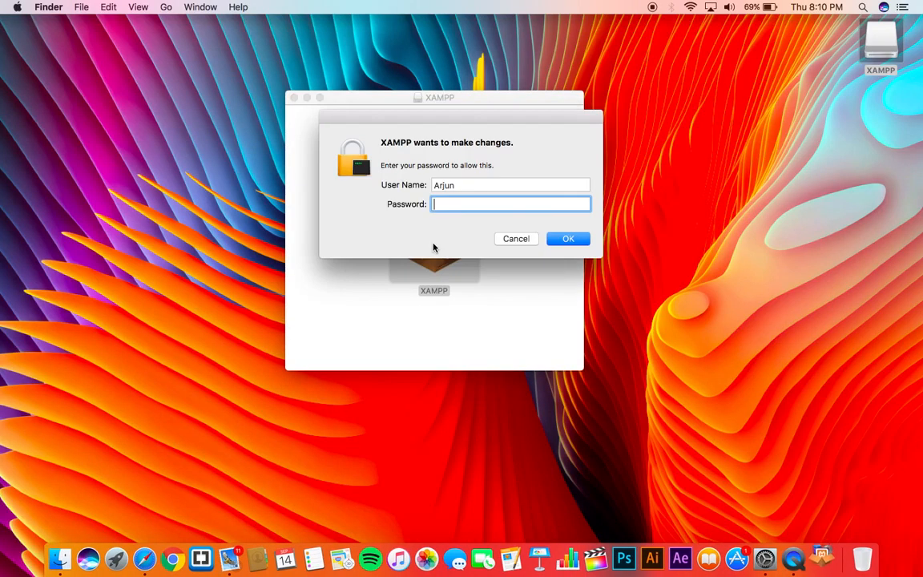
left_click(567, 238)
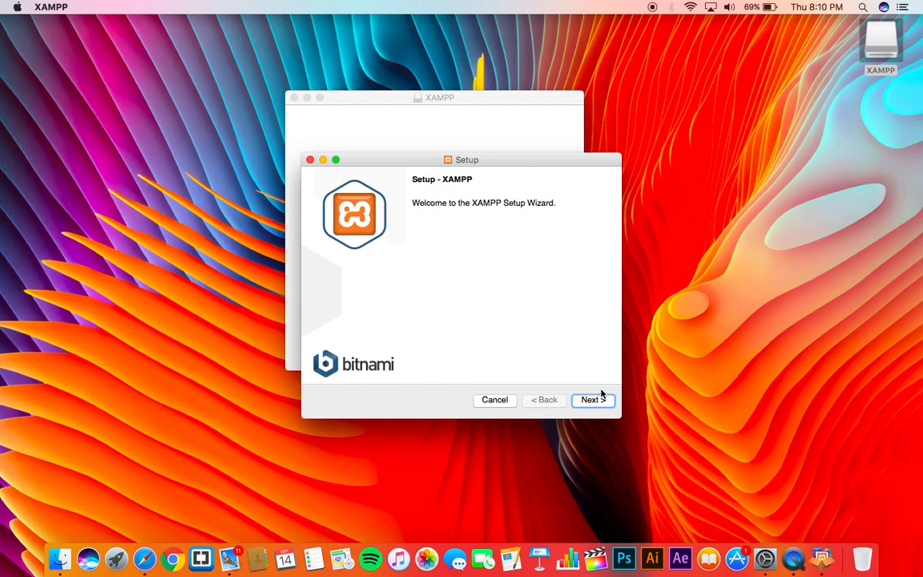
left_click(593, 399)
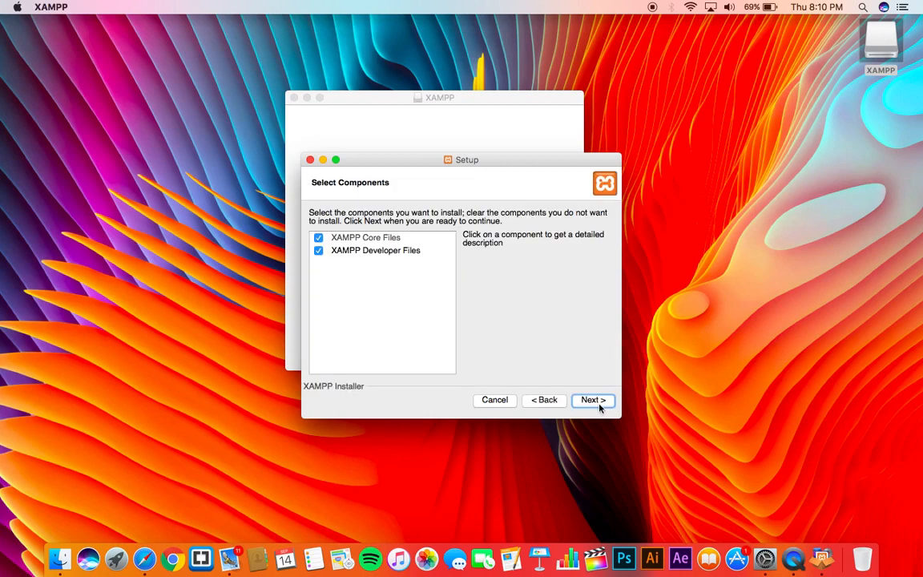
left_click(592, 399)
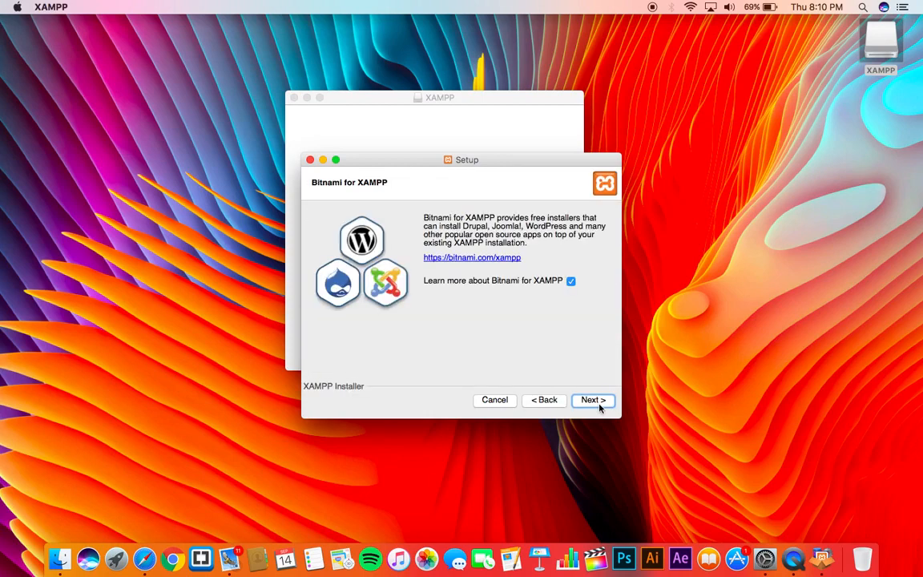
left_click(470, 257)
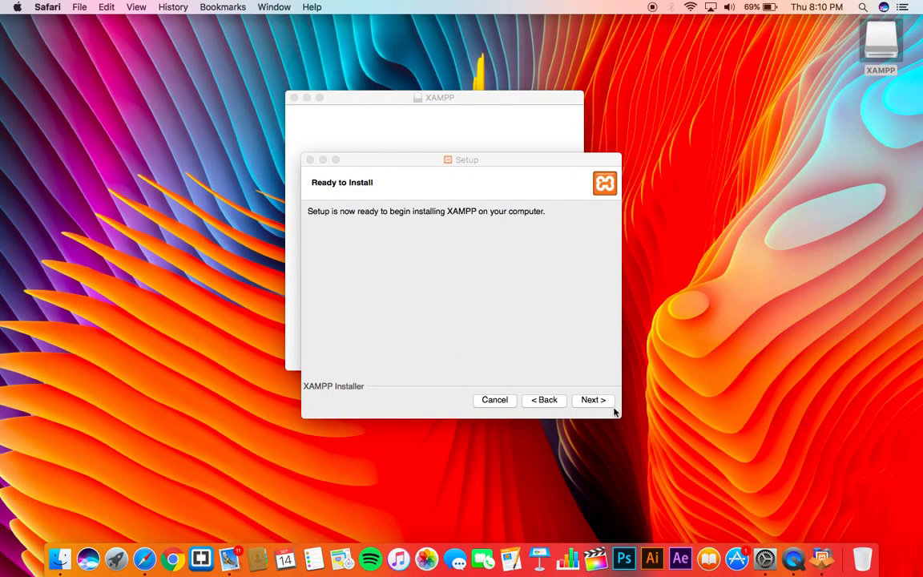
left_click(593, 399)
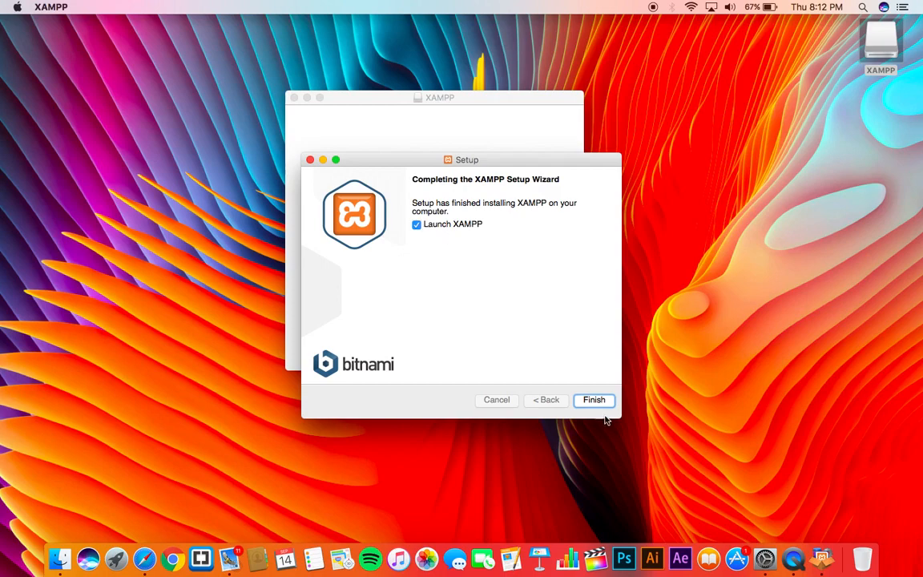
- Finish setup and review the XAMPP for OS X 7.0.22 welcome page
left_click(594, 400)
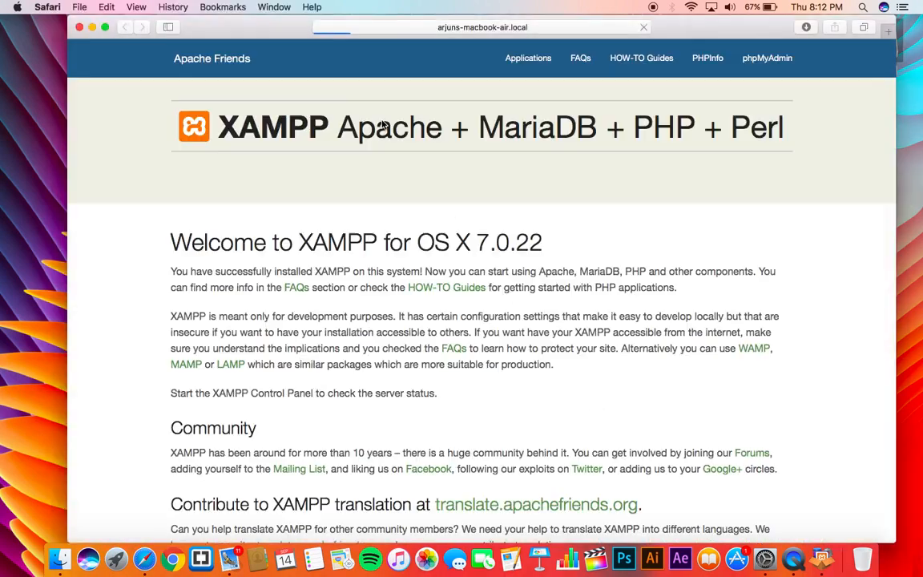
scroll("down", 3)
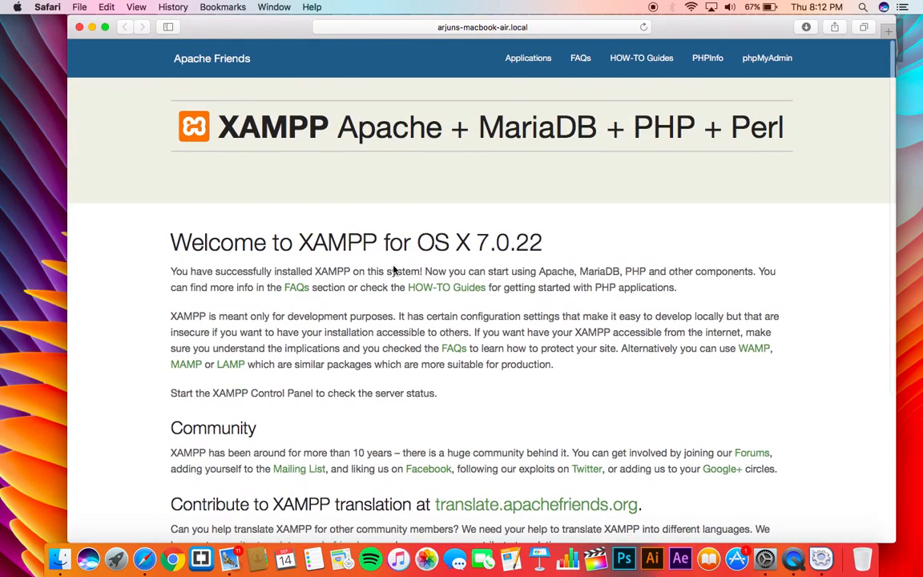
mouse_move(567, 217)
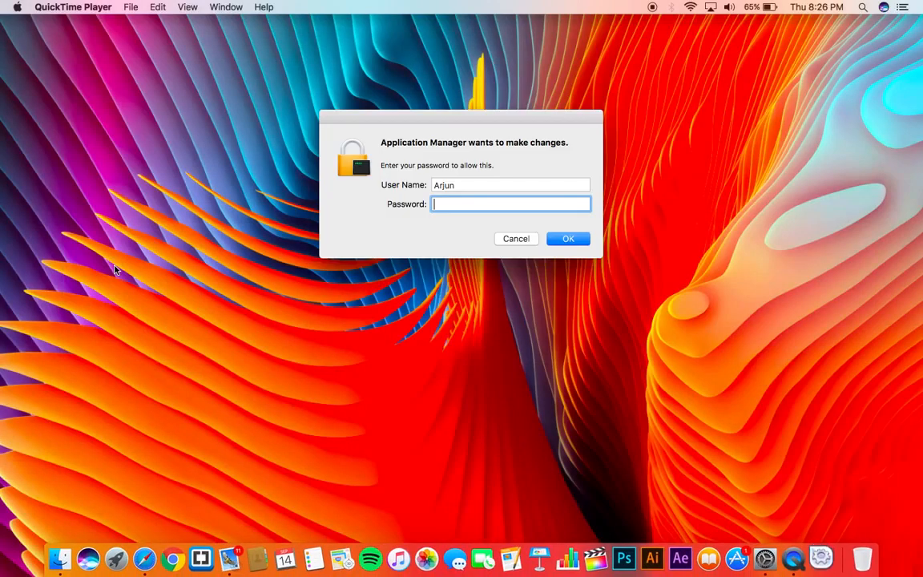
- Authorize Application Manager and start MySQL, ProFTPD and Apache from Manage Servers
left_click(516, 238)
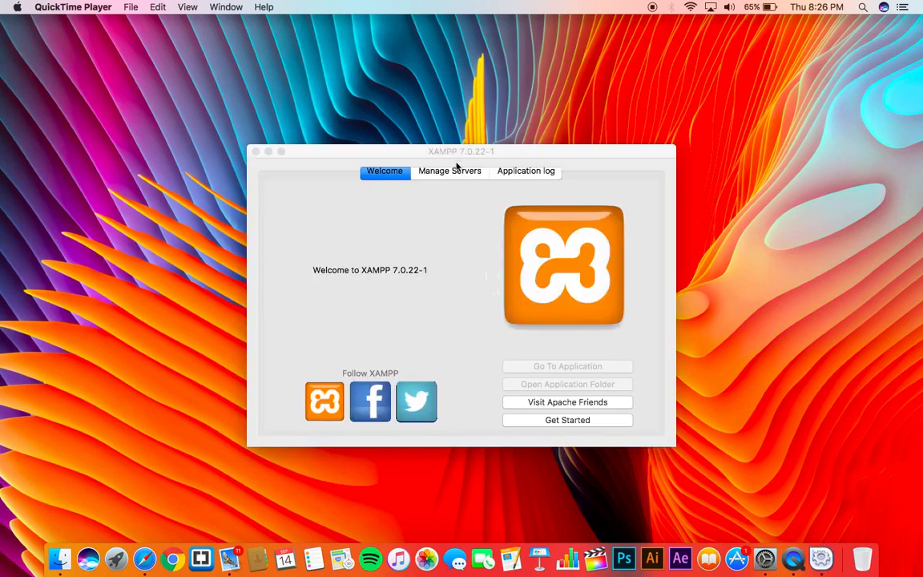
left_click(449, 170)
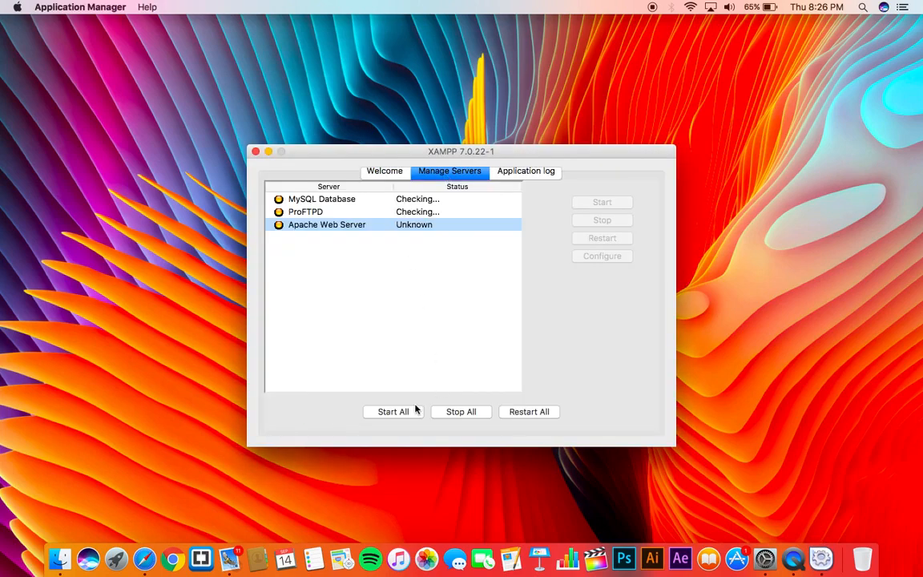
left_click(392, 410)
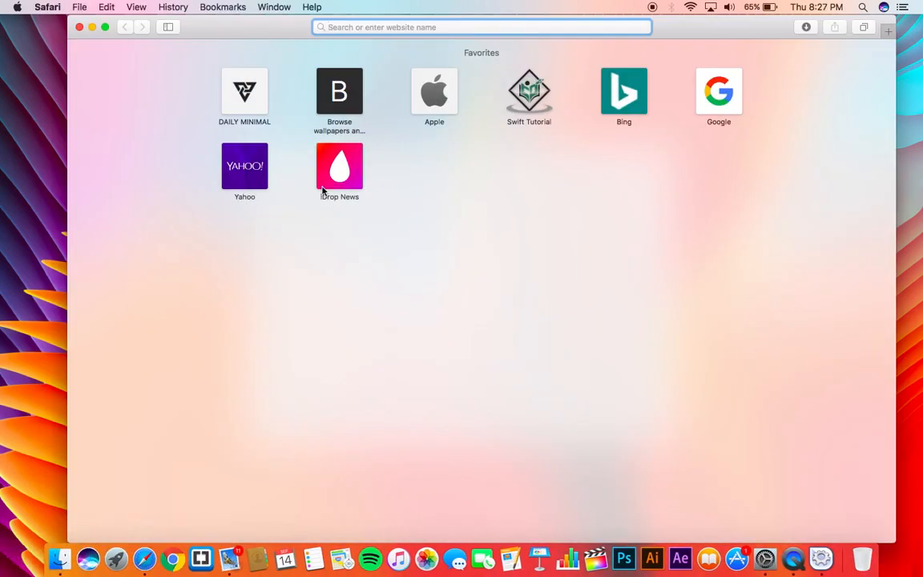
- Create a database named 'wp' in phpMyAdmin on localhost
type("localhost")
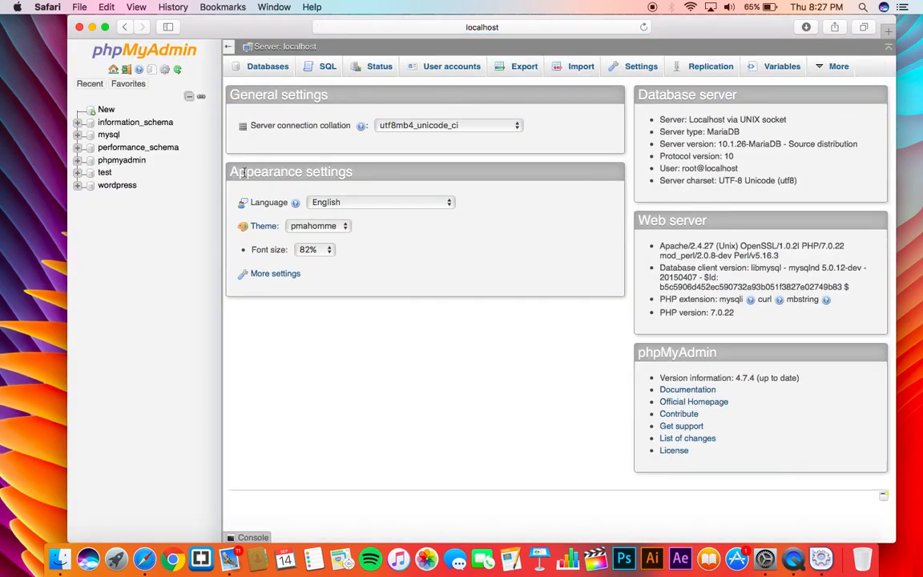
left_click(266, 66)
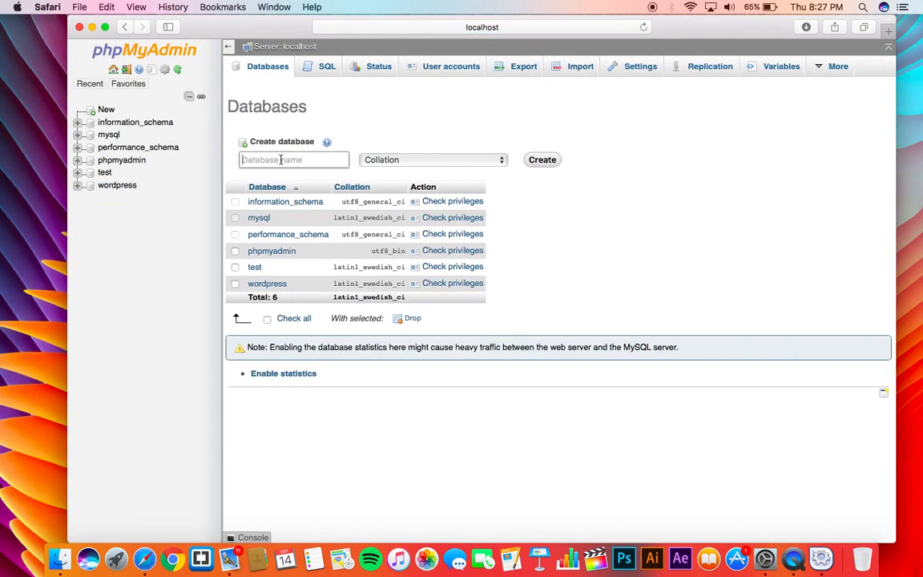
type("wp")
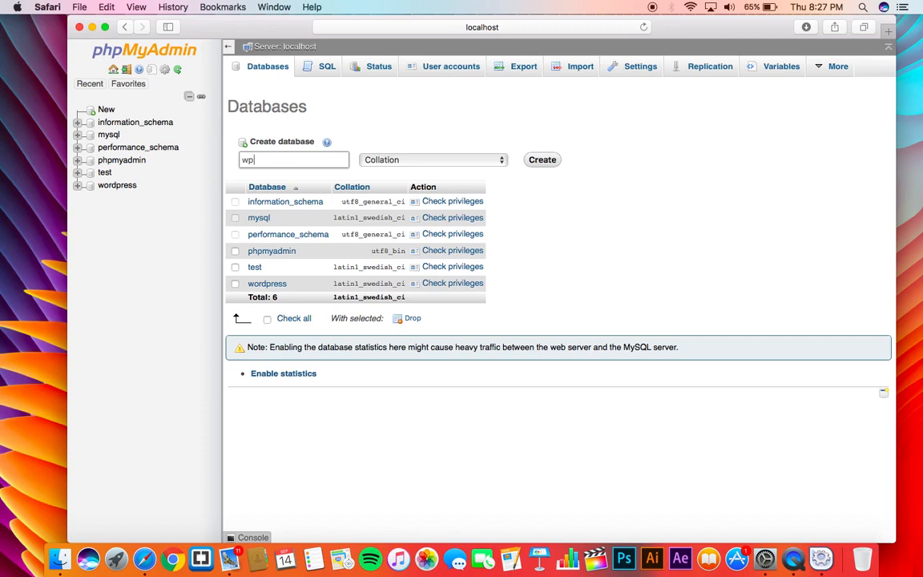
left_click(542, 160)
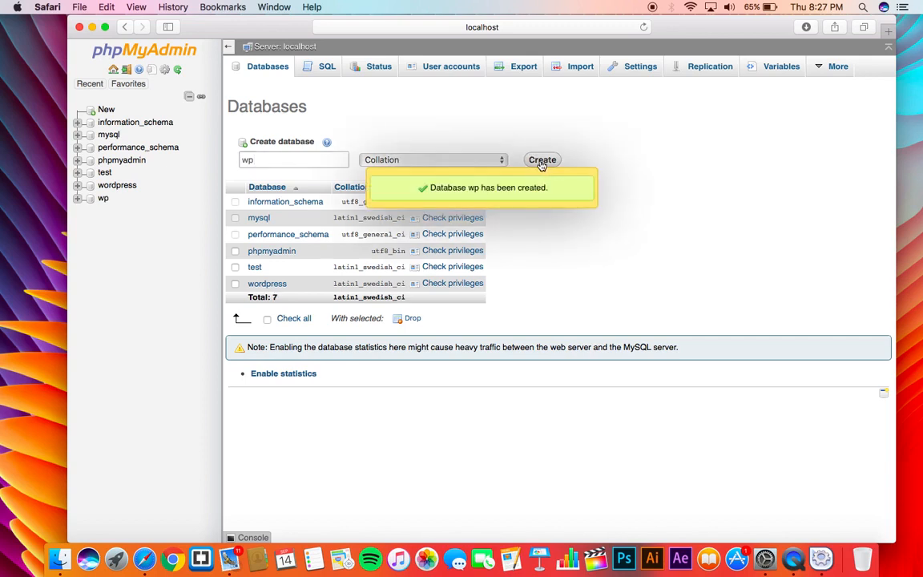
left_click(103, 198)
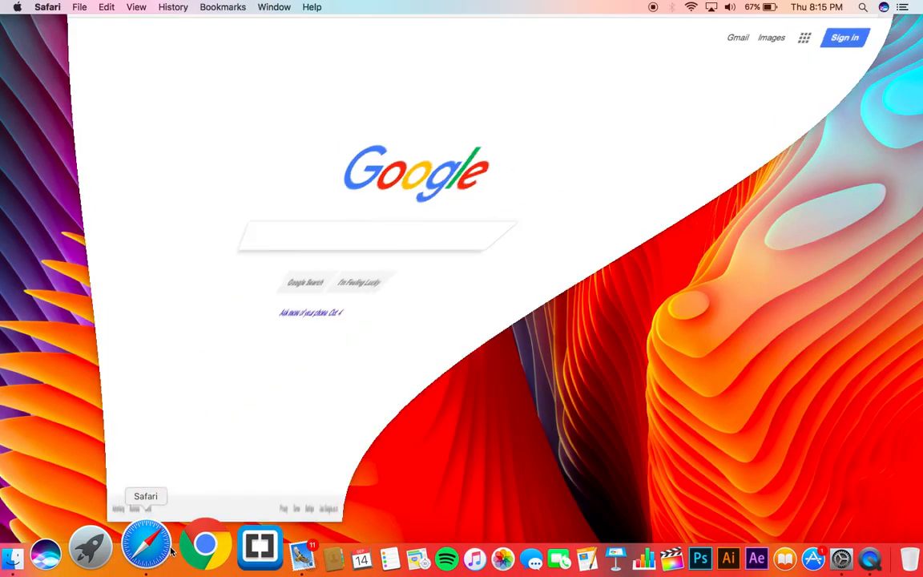
- Find wordpress.org via Google and download the WordPress 4.8.1 zip
type("wordpress")
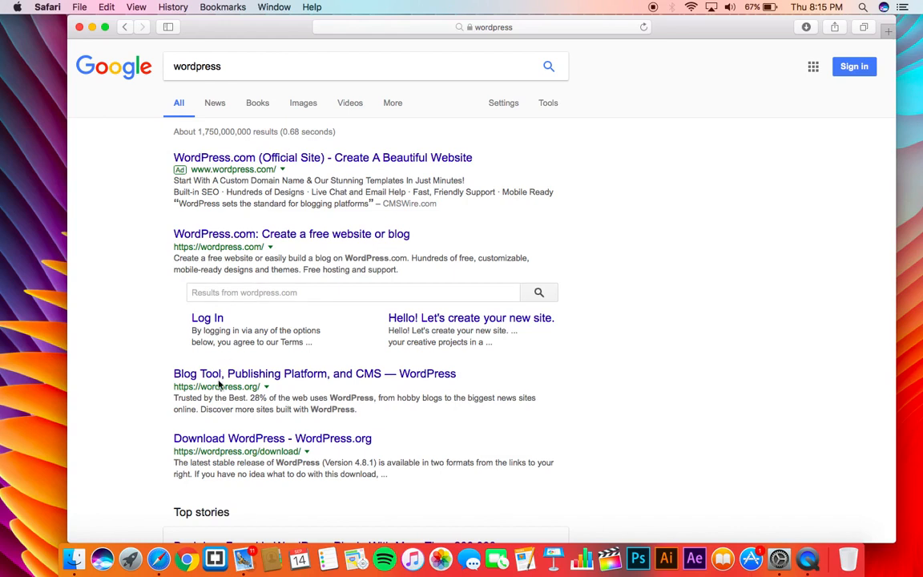
left_click(314, 373)
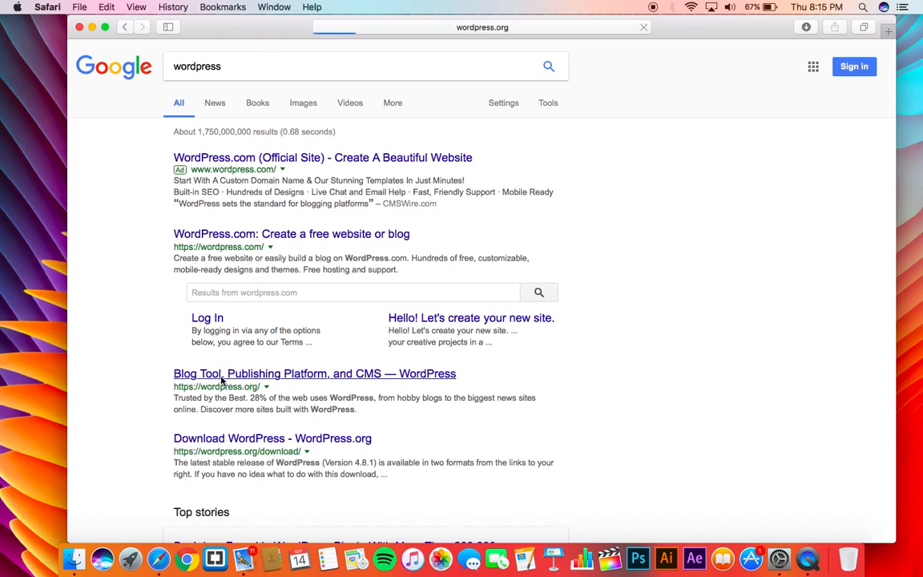
left_click(314, 373)
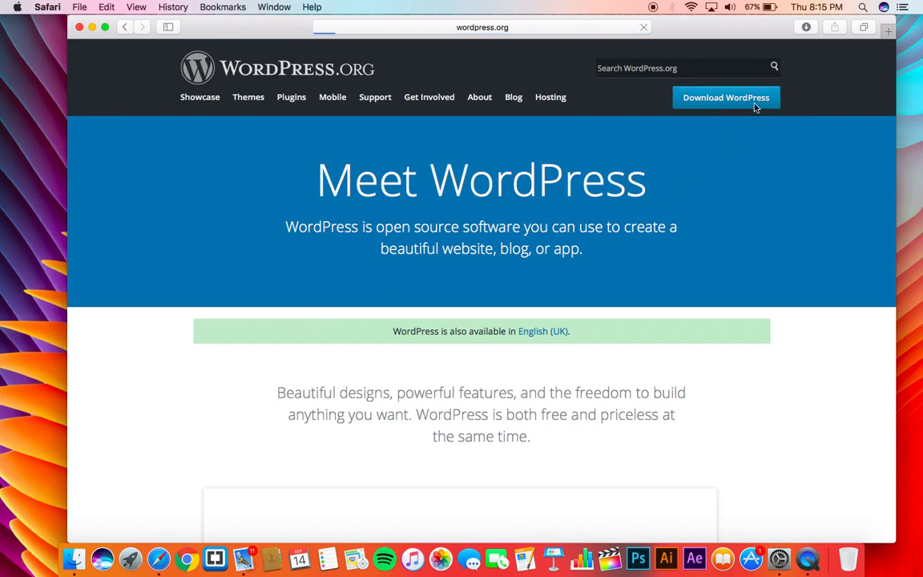
left_click(725, 97)
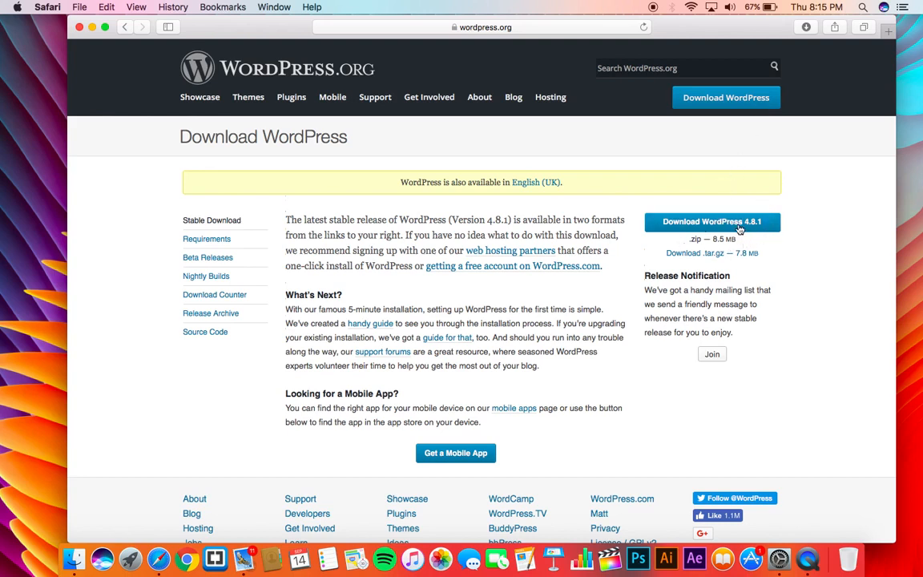
left_click(711, 221)
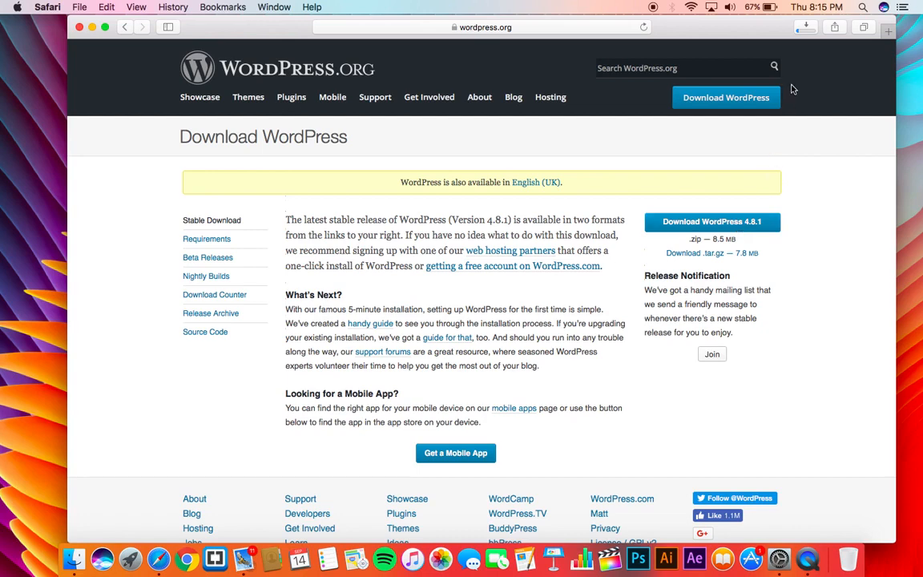
mouse_move(805, 89)
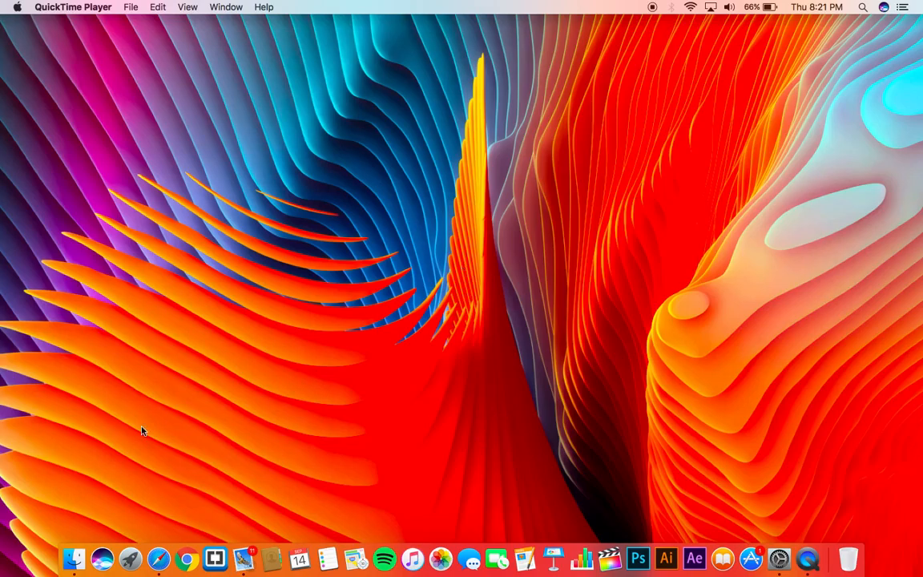
- Extract wordpress-4.8.1.zip in the Downloads folder
left_click(73, 557)
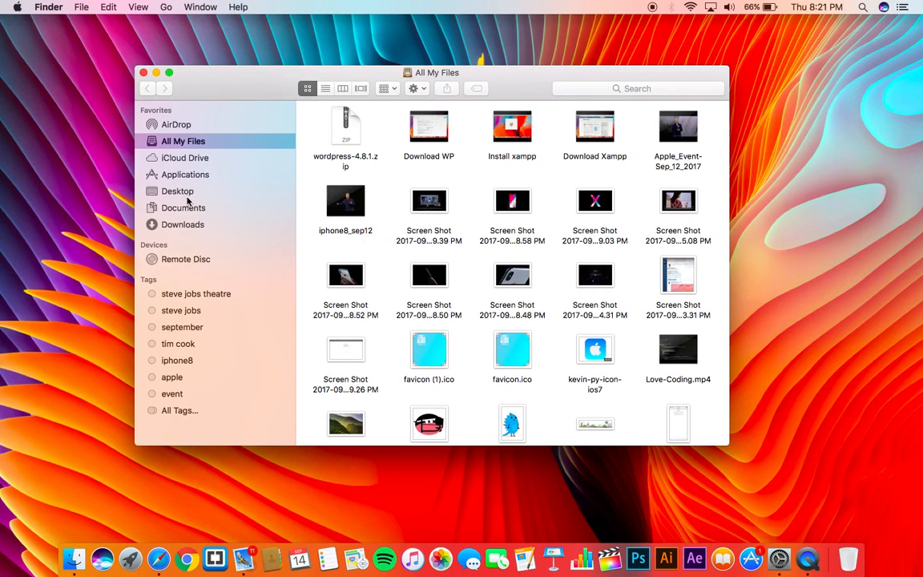
left_click(183, 224)
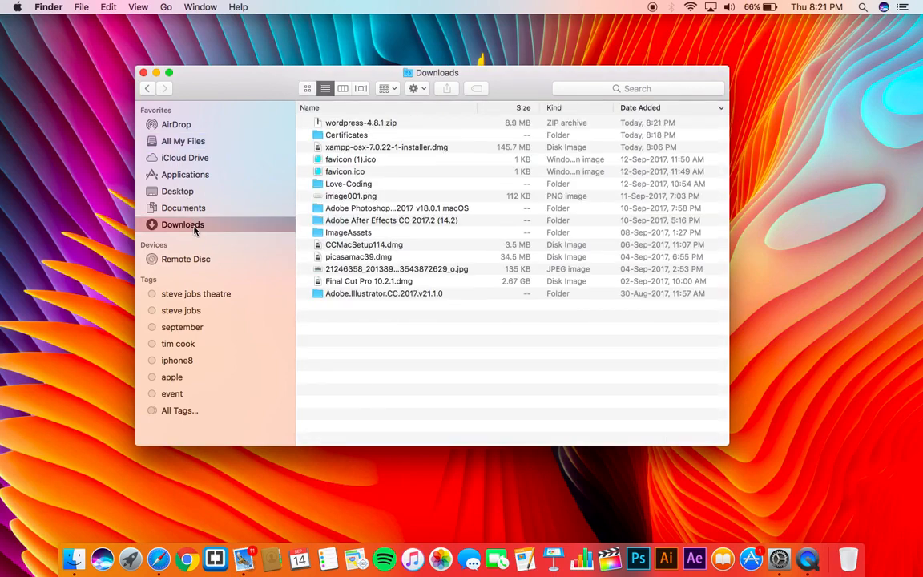
double_click(360, 123)
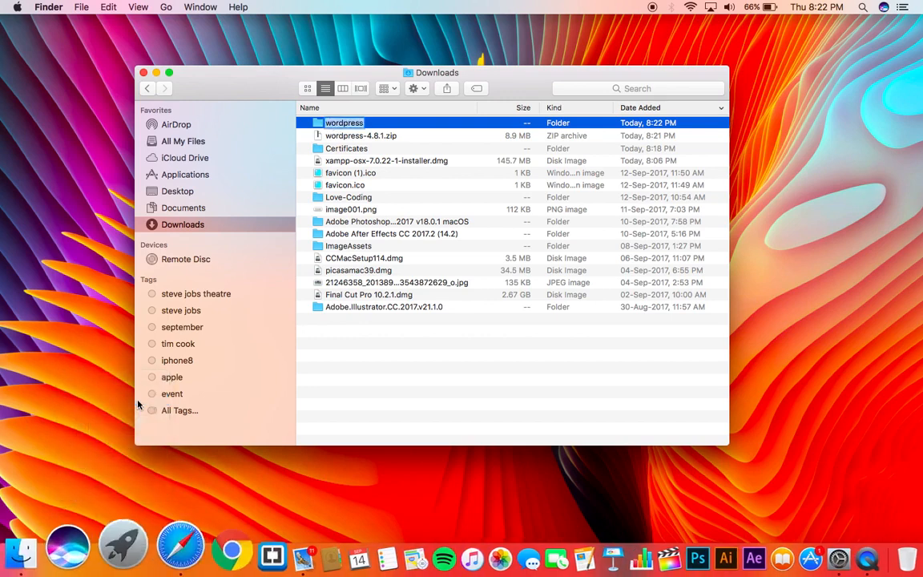
- Open the XAMPP folder in Applications in a second Finder window
left_click(183, 141)
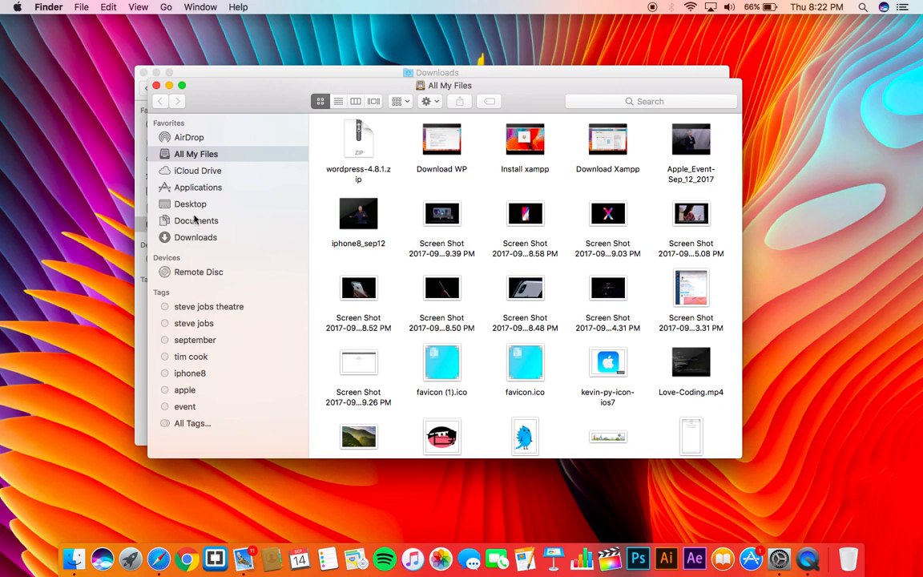
left_click(198, 187)
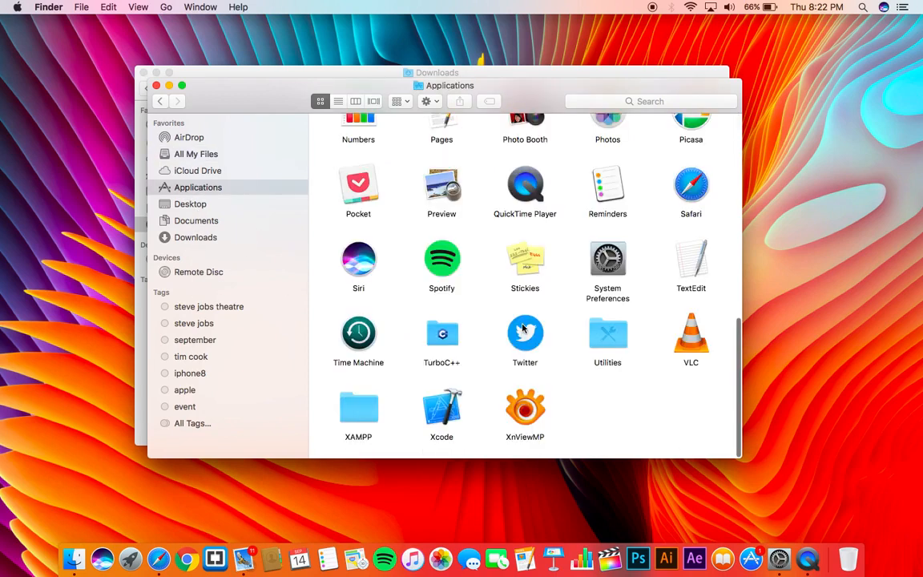
double_click(358, 408)
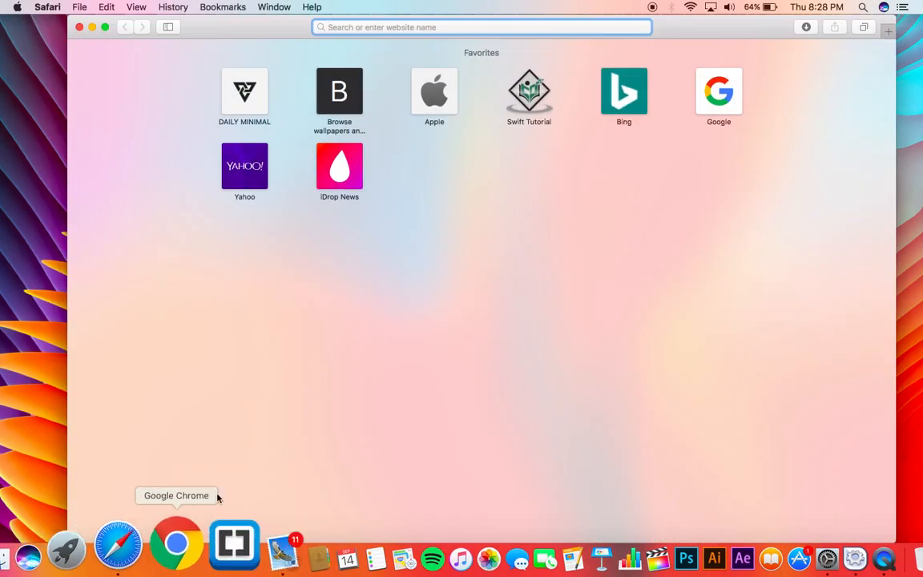
- Load localhost in Safari and start the WordPress setup with 'Let's go!'
type("localhost")
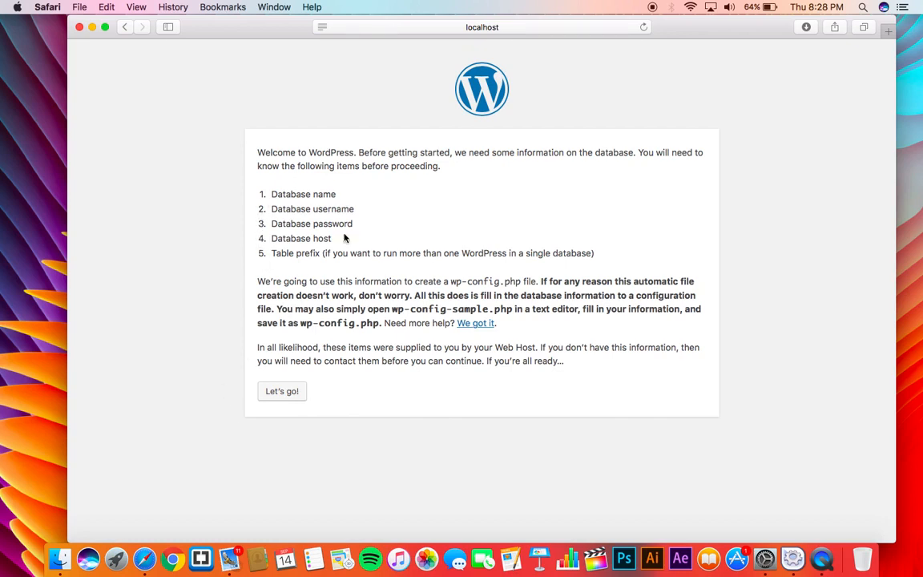
left_click(282, 391)
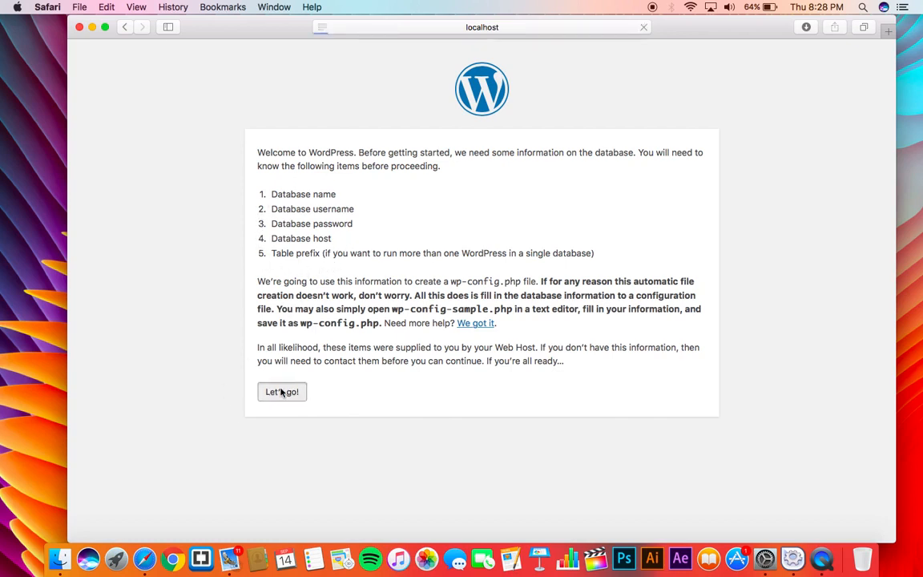
left_click(282, 391)
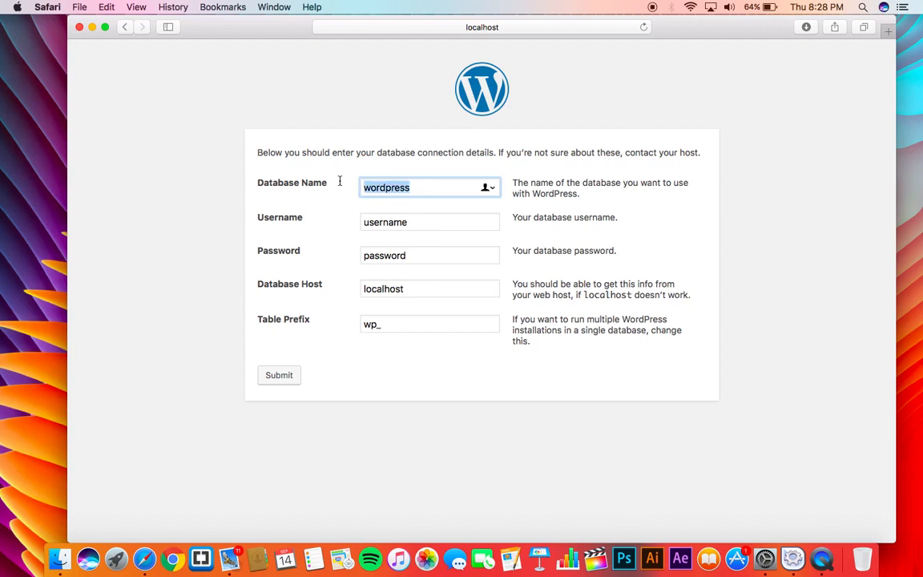
- Submit database name 'wp', user 'root' and password, then copy the generated wp-config text
type("p")
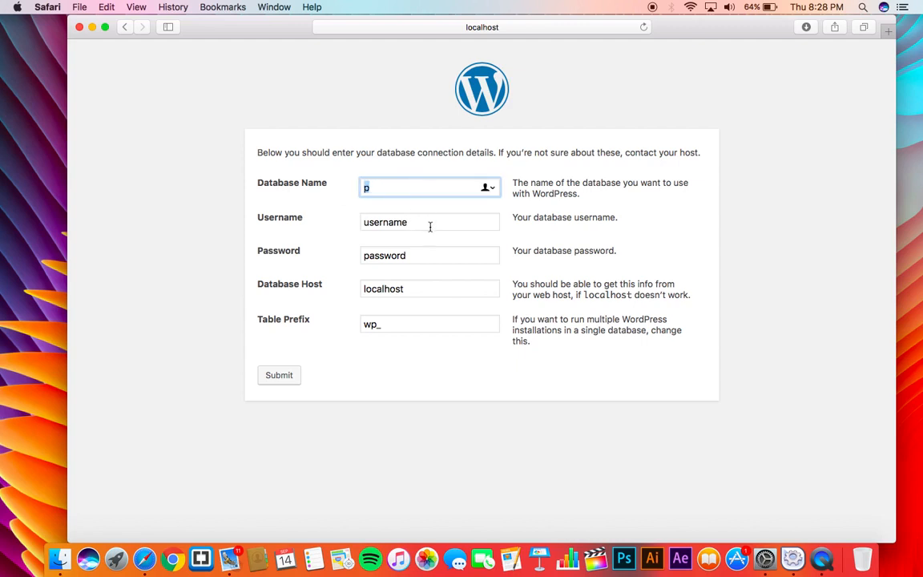
type("wp")
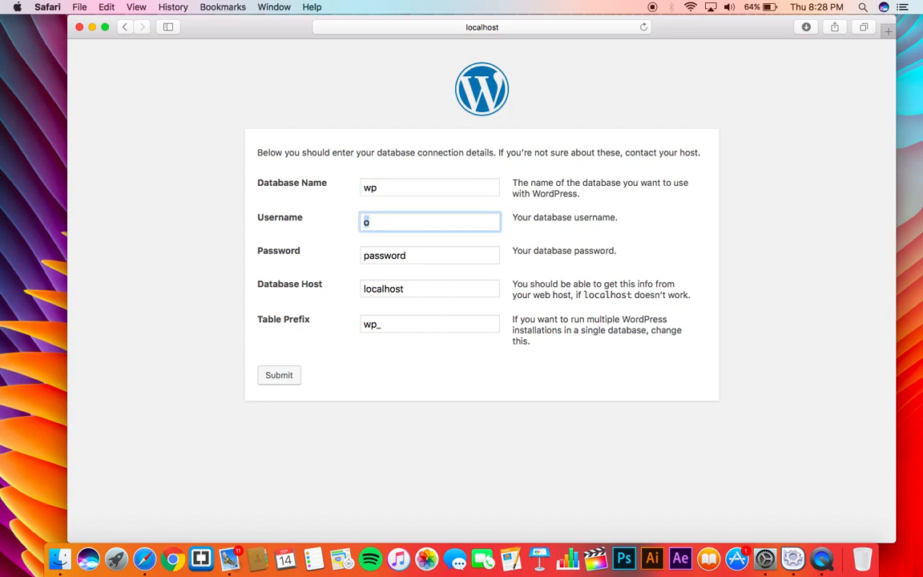
type("root")
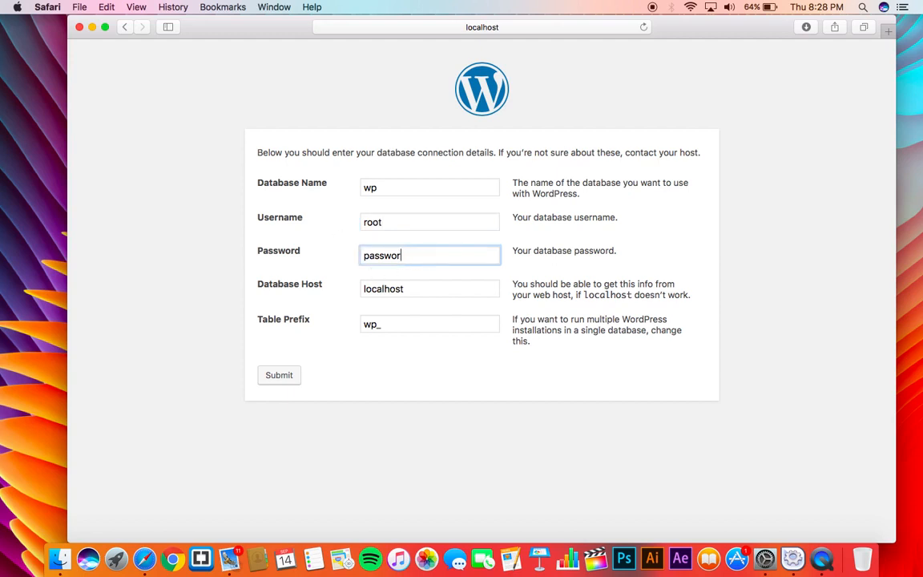
key("cmd+a")
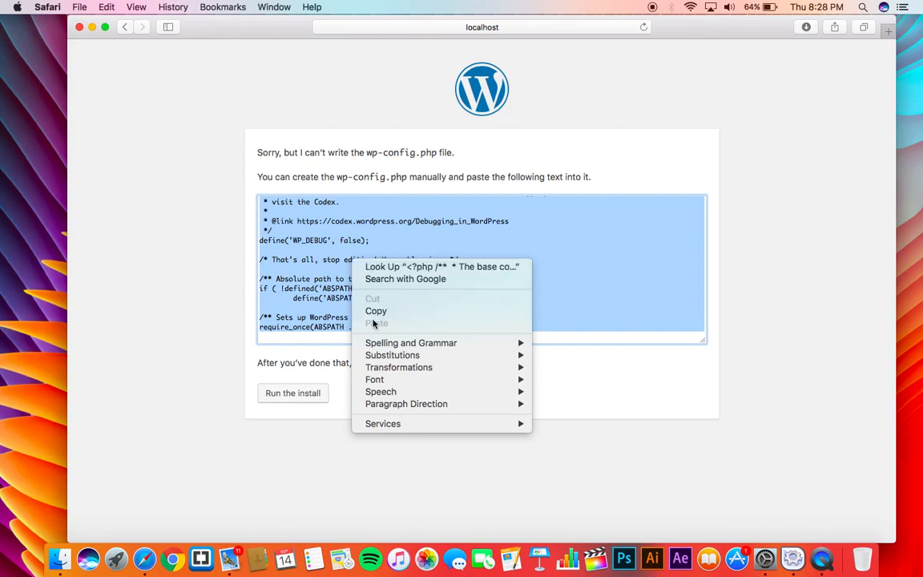
mouse_move(375, 310)
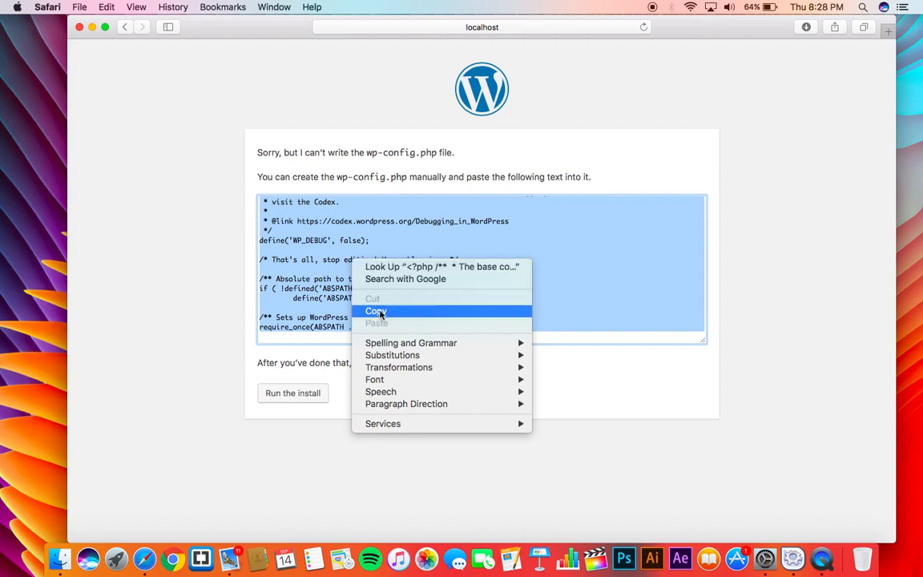
left_click(375, 311)
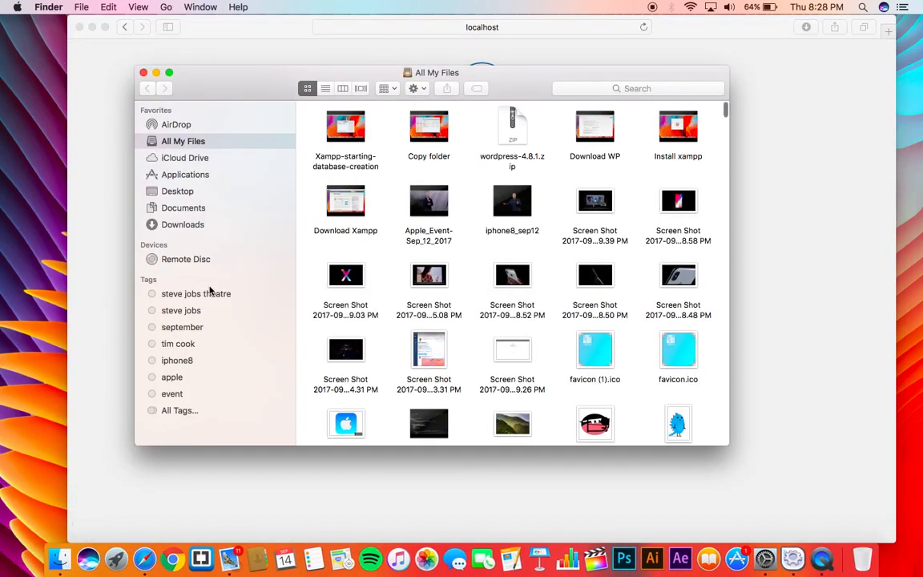
- Open the wordpress folder inside XAMPP's htdocs in Finder
left_click(185, 174)
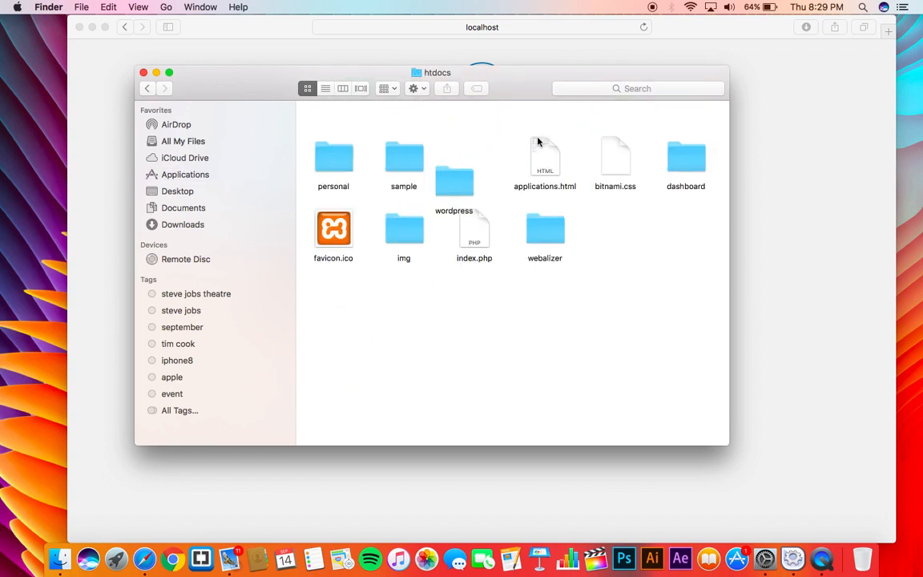
double_click(454, 183)
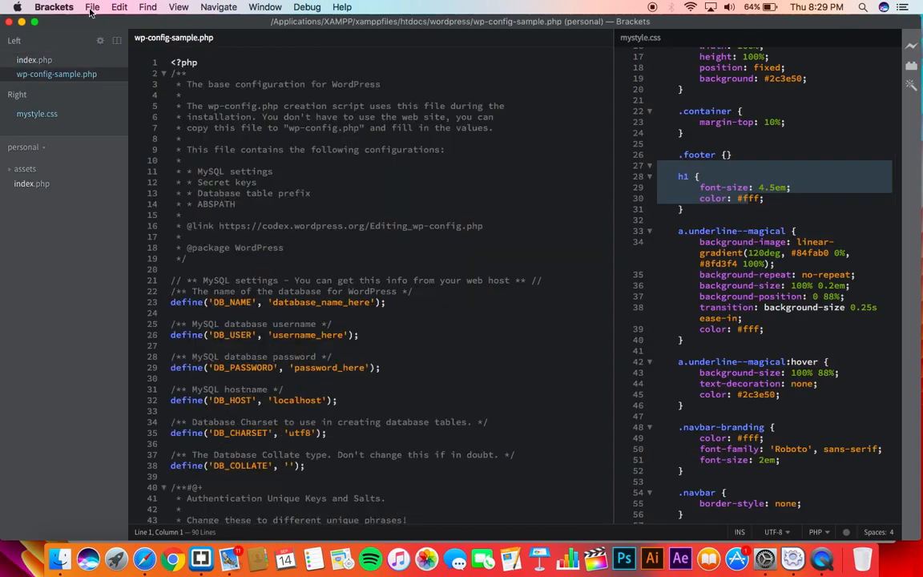
- Scroll through wp-config-sample.php in Brackets to review its contents
scroll("down", 3)
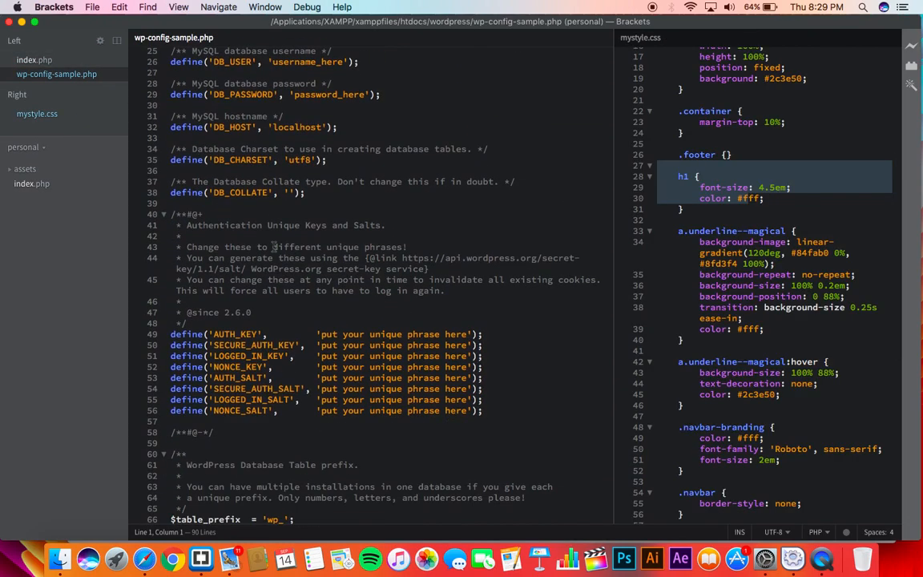
scroll("down", 3)
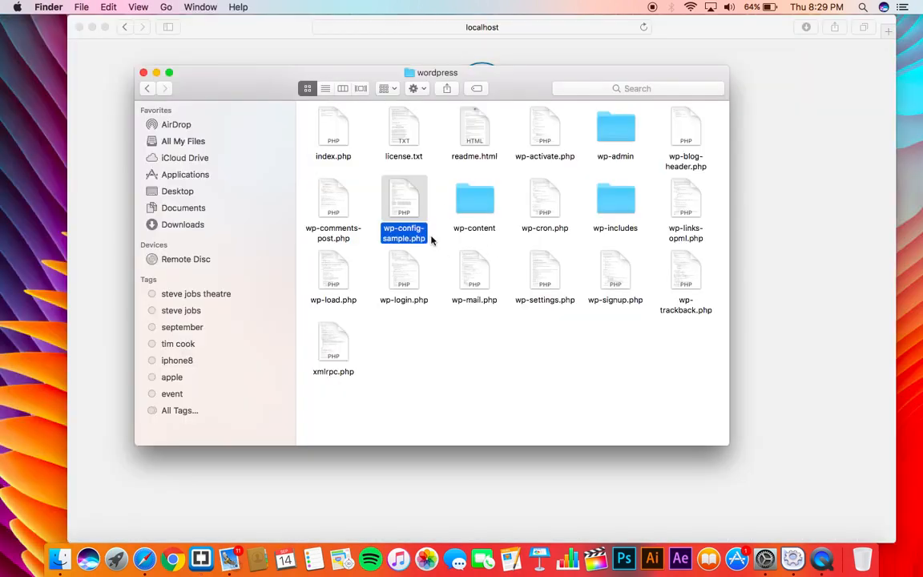
- Rename wp-config-sample.php to wp-config.php in the wordpress folder
right_click(404, 212)
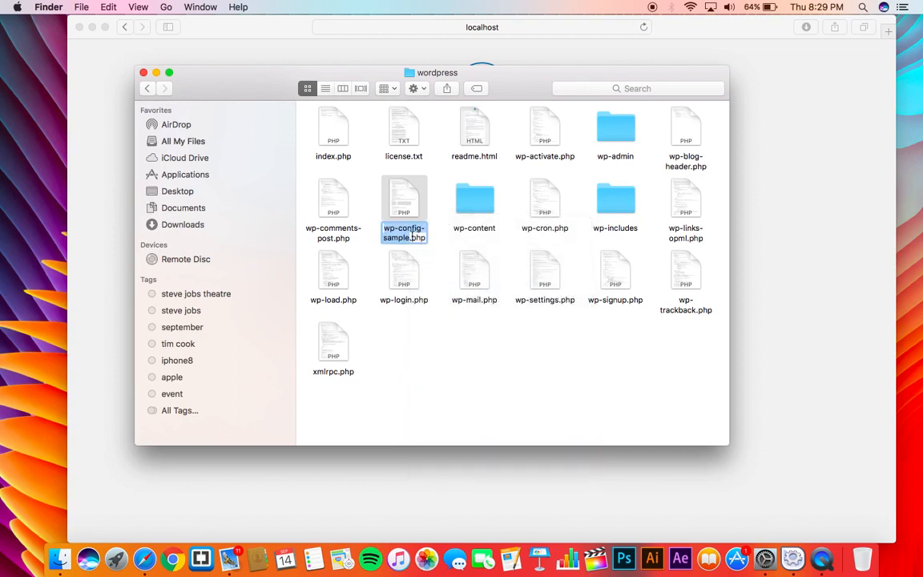
left_click(404, 232)
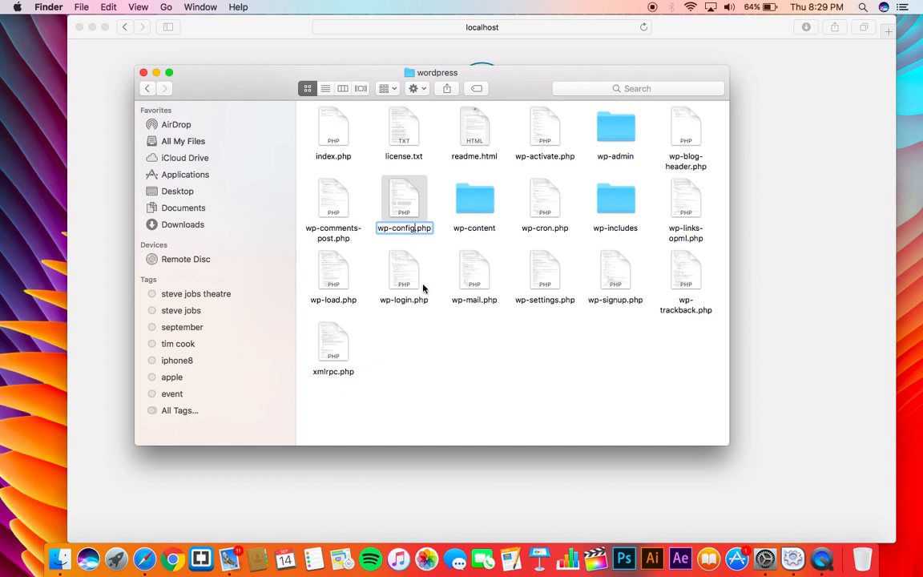
left_click(435, 276)
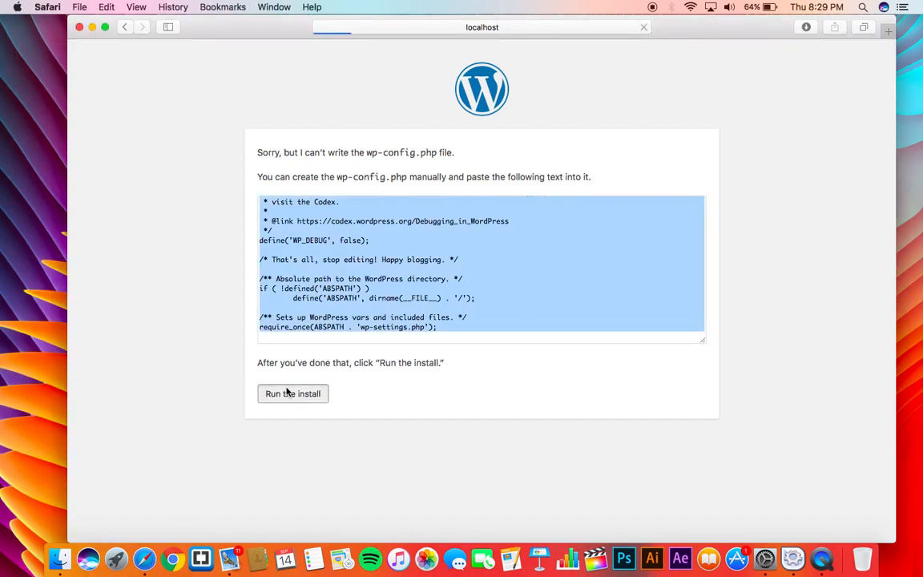
- Run the install with site title 'Demo WordPress Website', username september, password and email, and submit
left_click(292, 393)
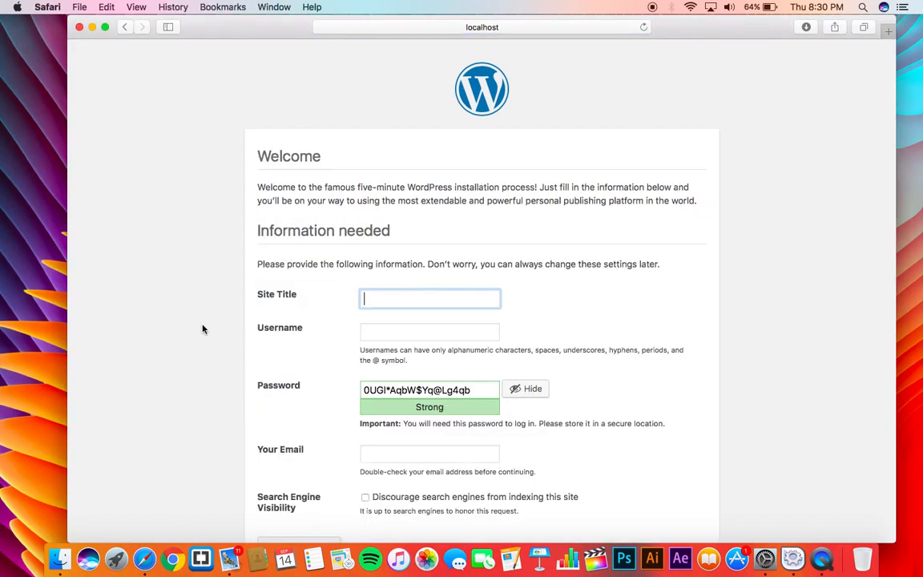
type("Dem")
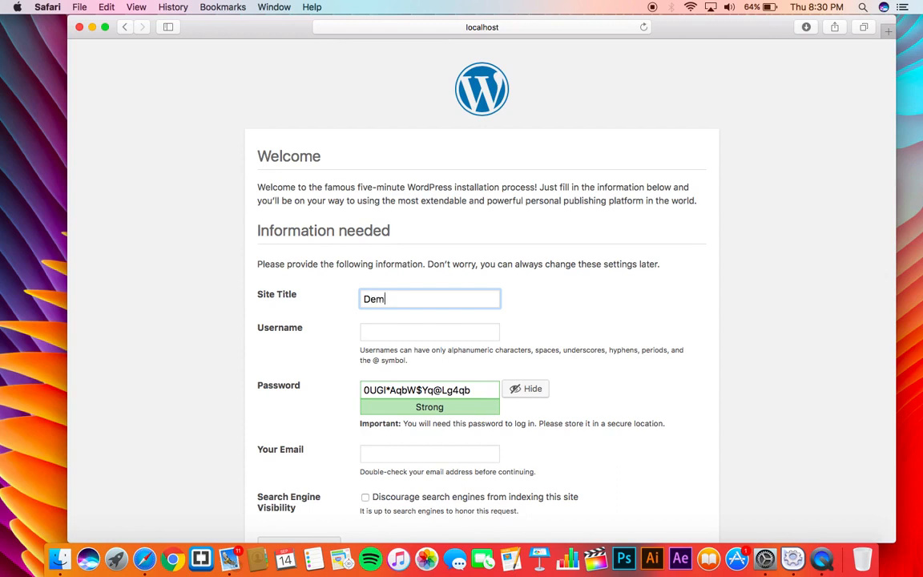
type("o WordPress Website")
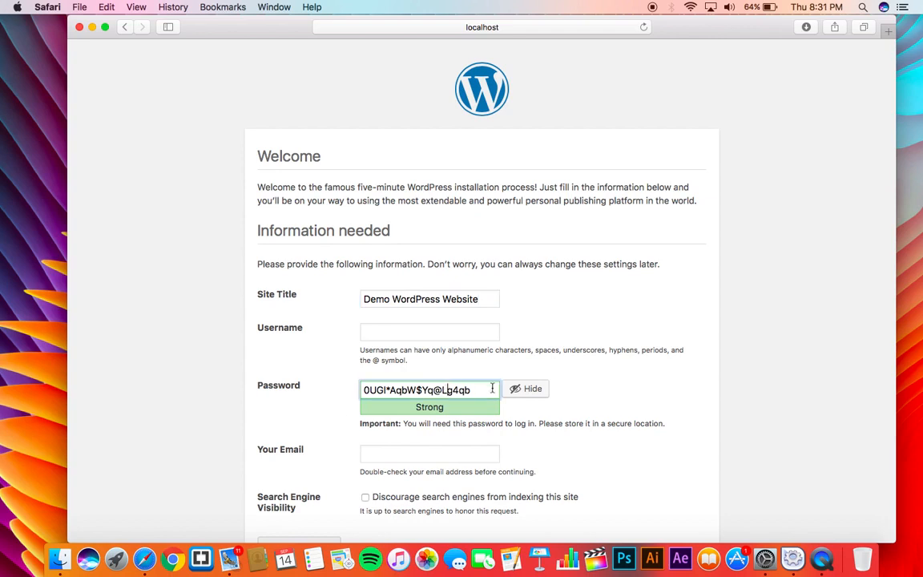
mouse_move(359, 399)
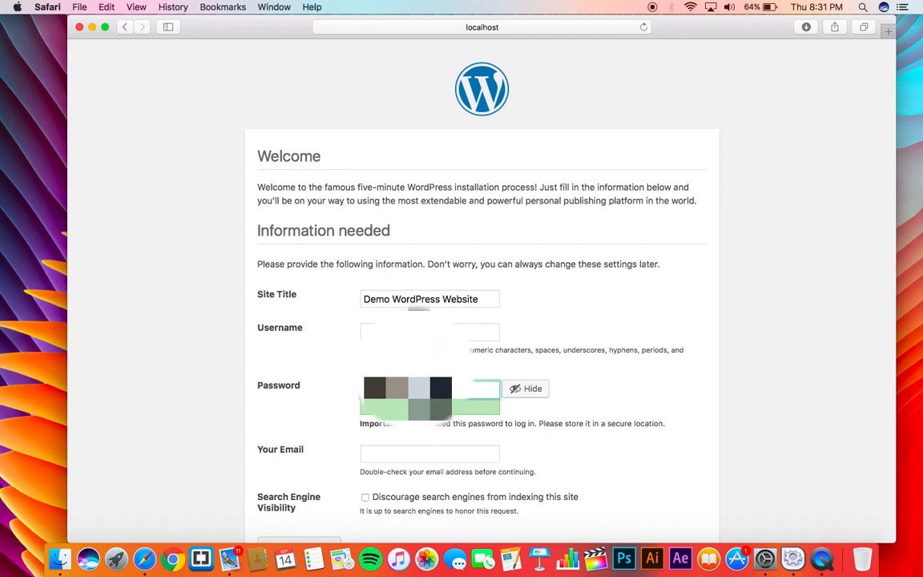
scroll("down", 3)
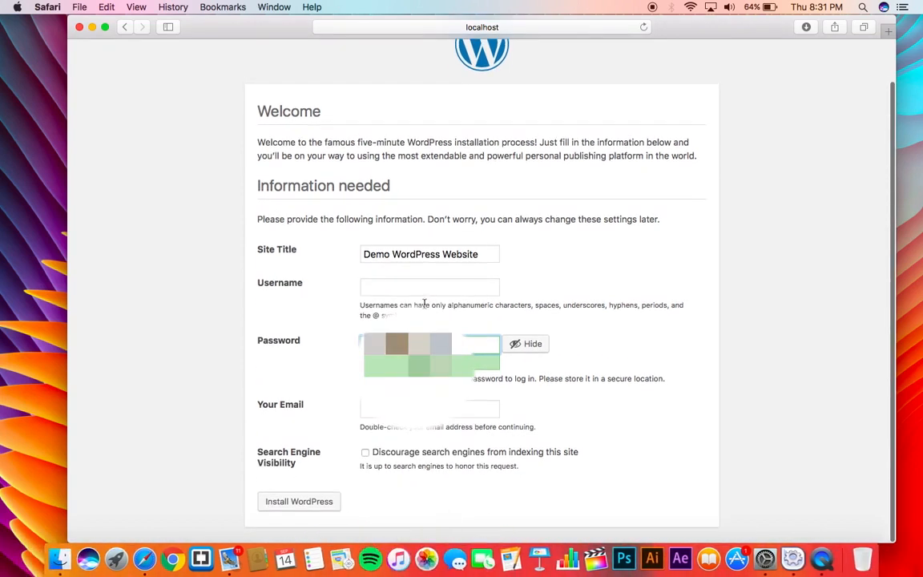
left_click(428, 287)
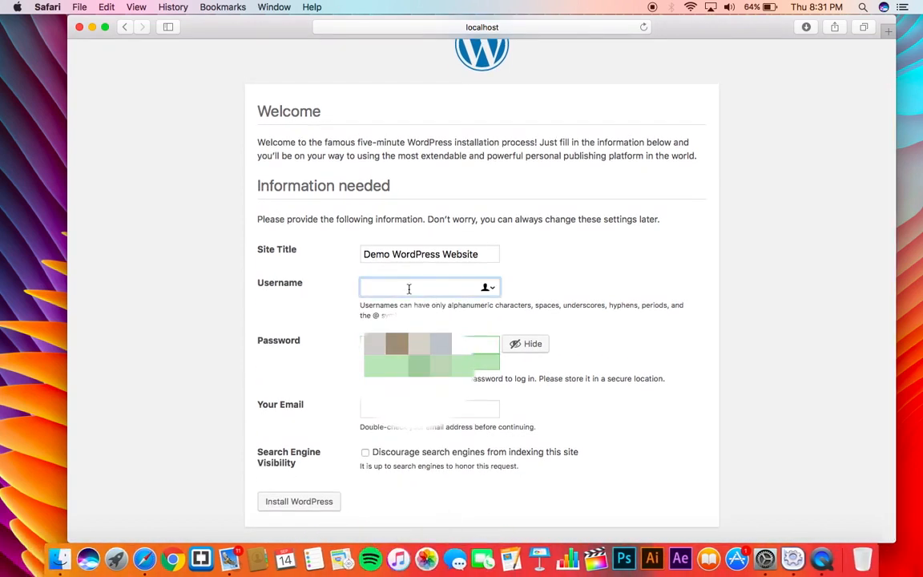
type("sep")
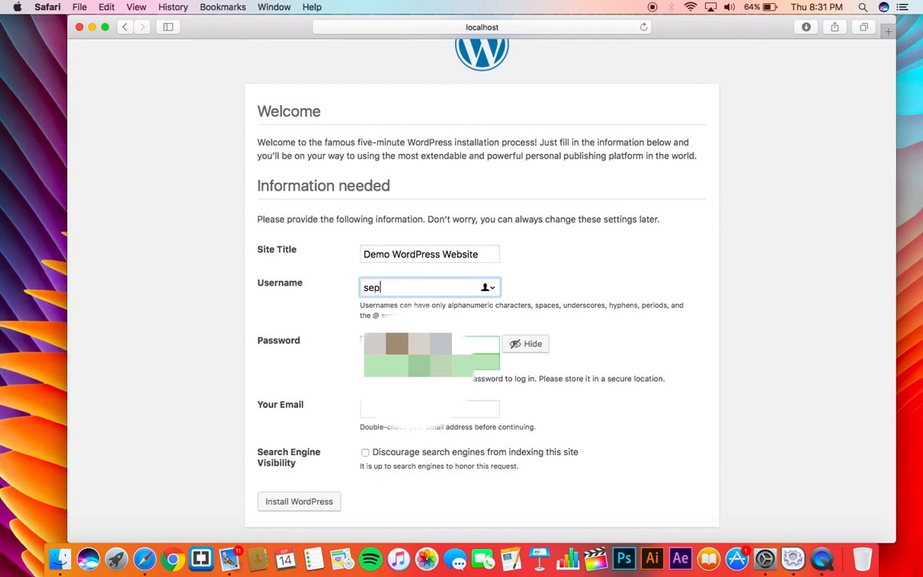
type("tember")
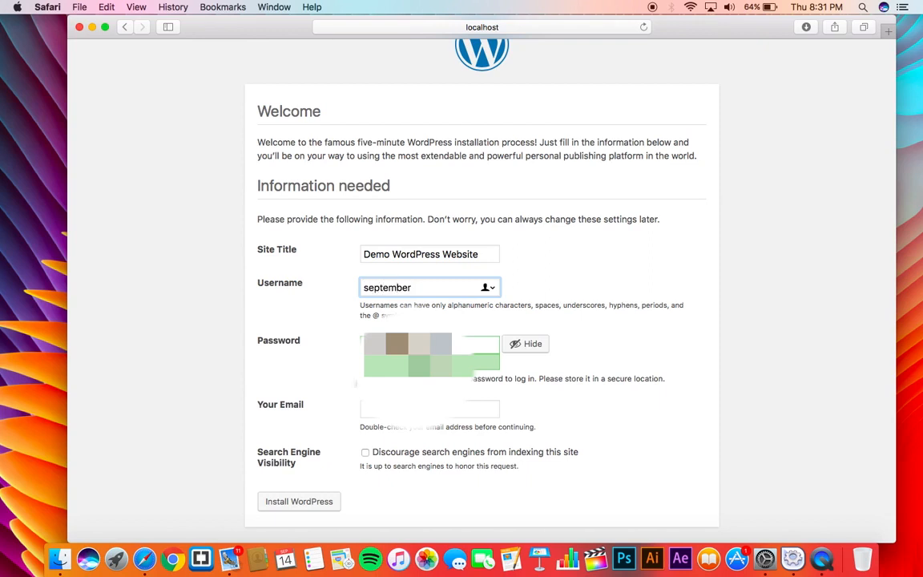
left_click(430, 408)
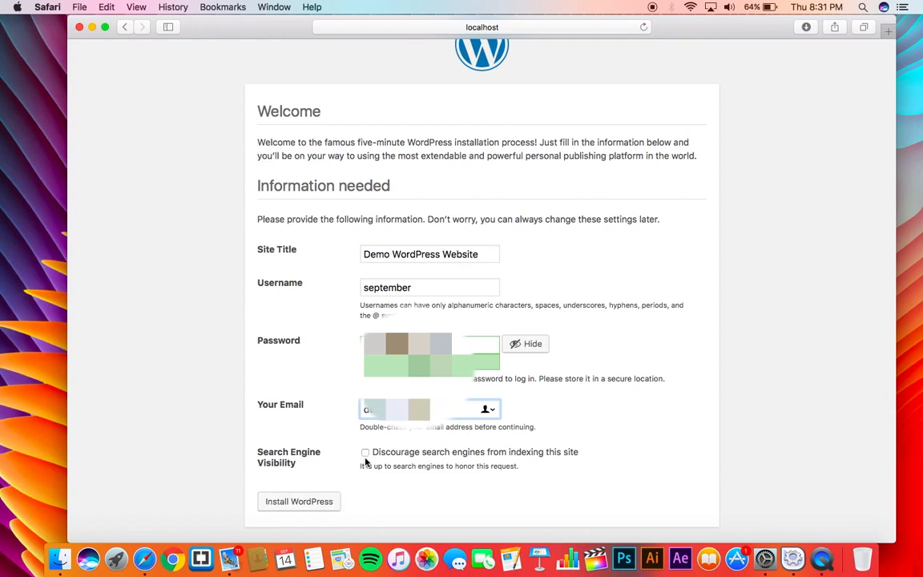
left_click(299, 501)
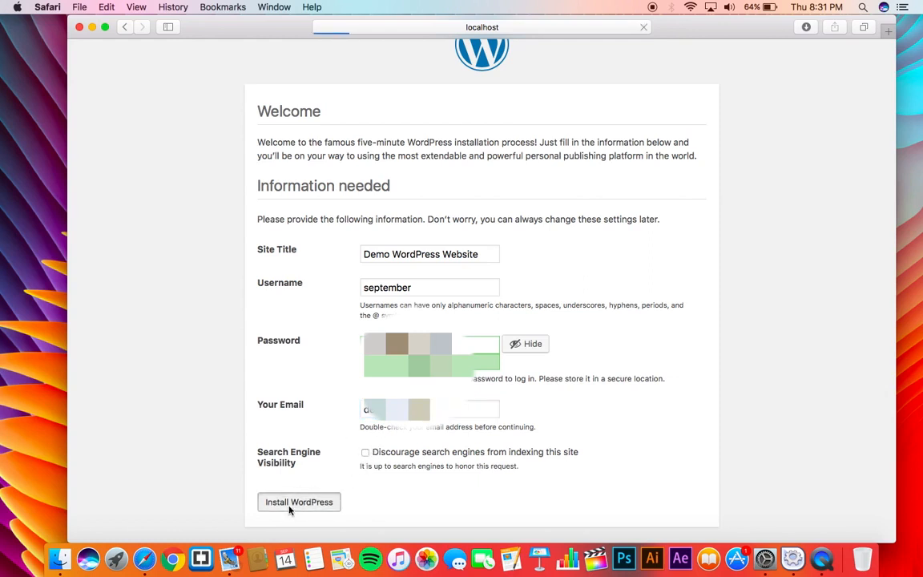
- Go to the login page, preview the Demo WordPress Website front page, and return to login
left_click(298, 501)
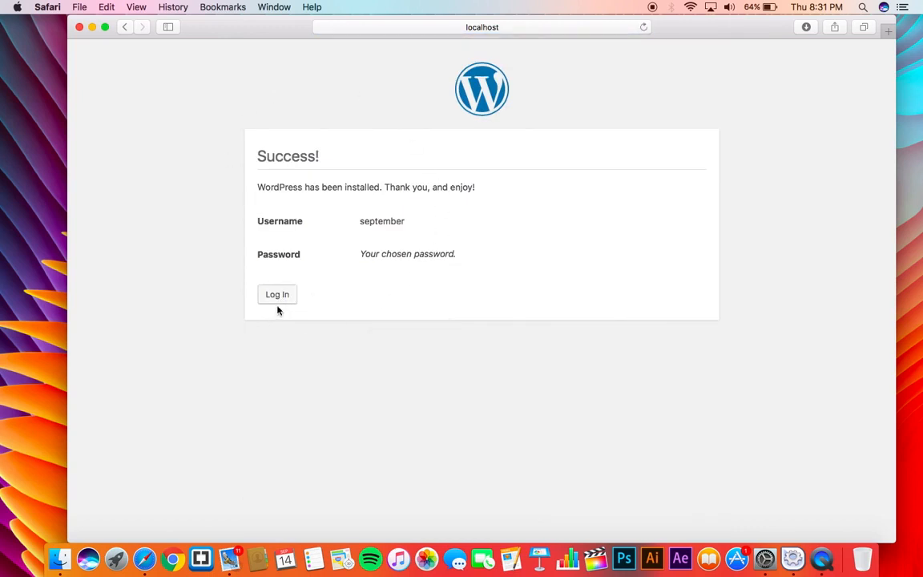
mouse_move(277, 300)
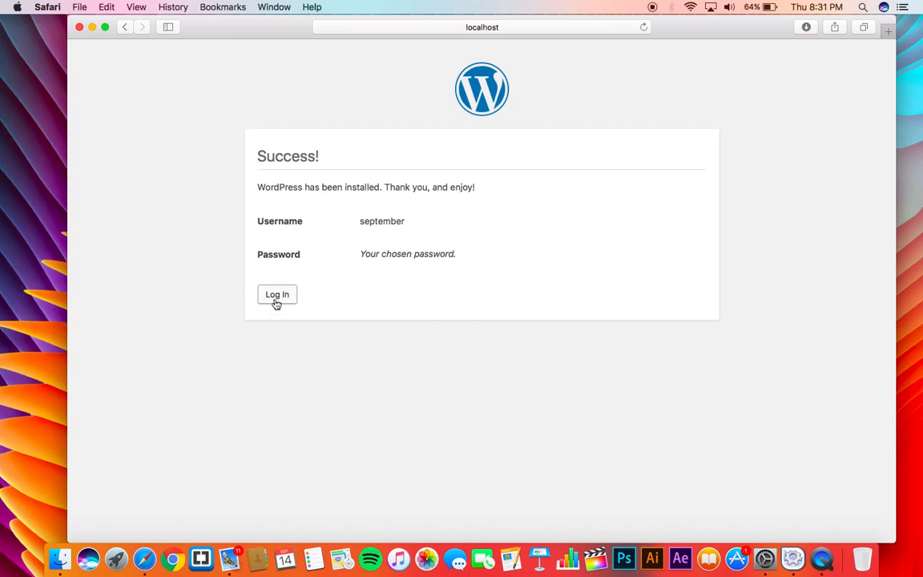
left_click(277, 294)
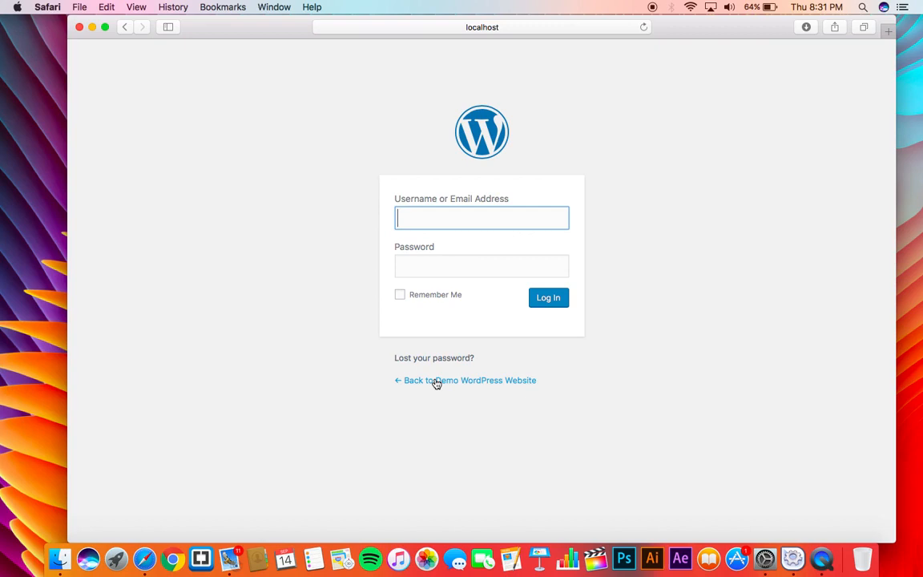
left_click(436, 379)
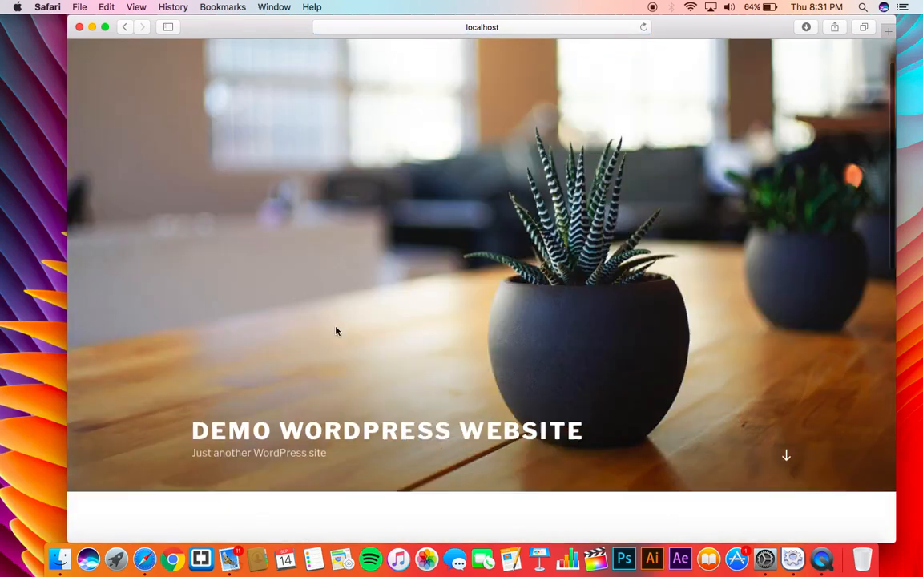
scroll("down", 3)
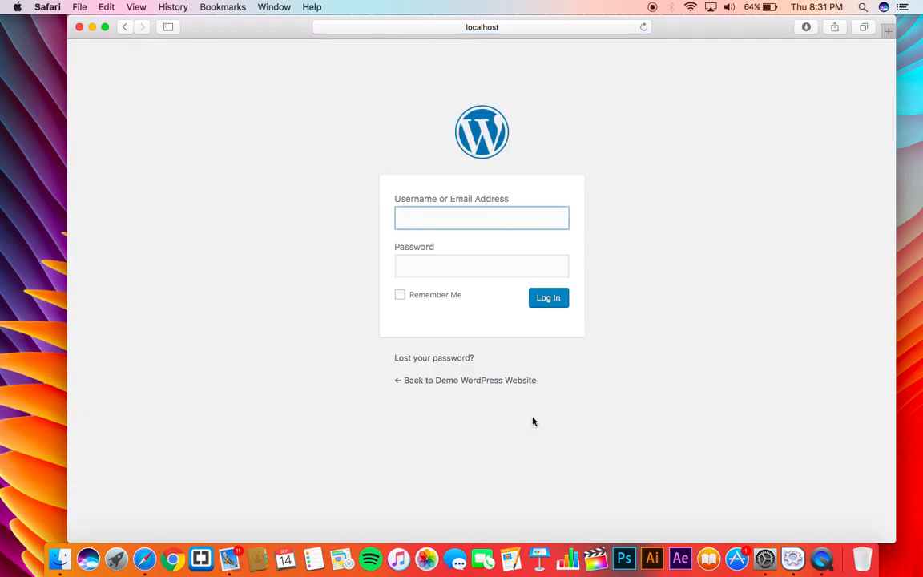
mouse_move(650, 306)
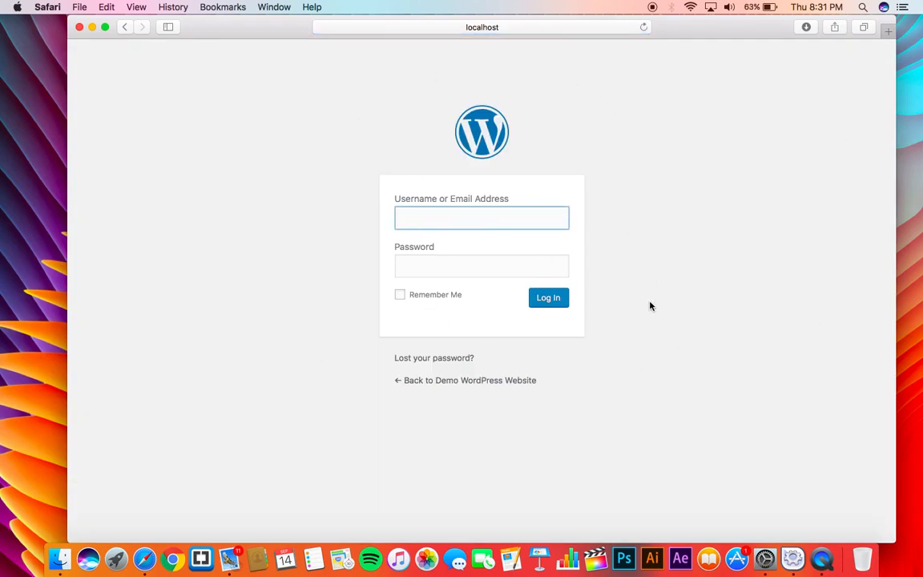
- Log in as september, decline saving the password, and view the Updates page
type("s")
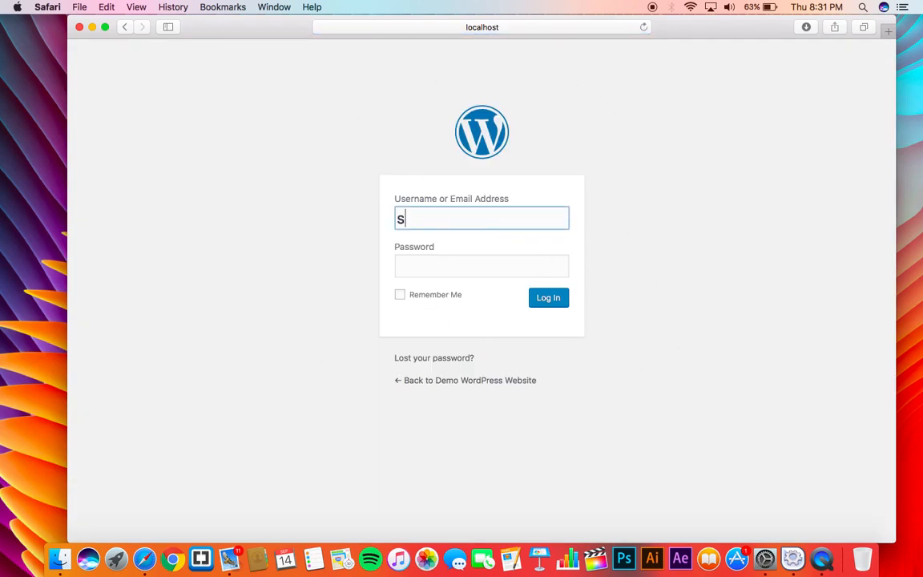
type("eptember")
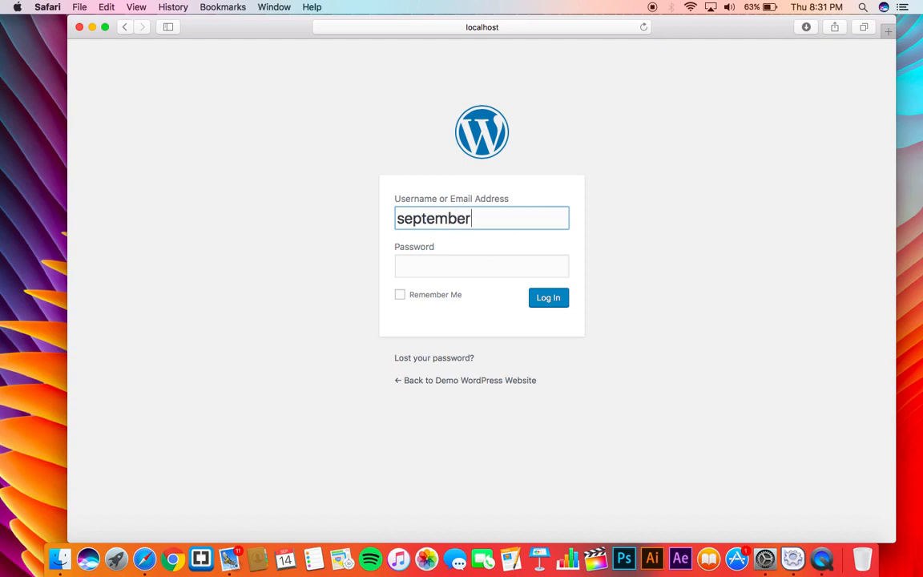
type("•••")
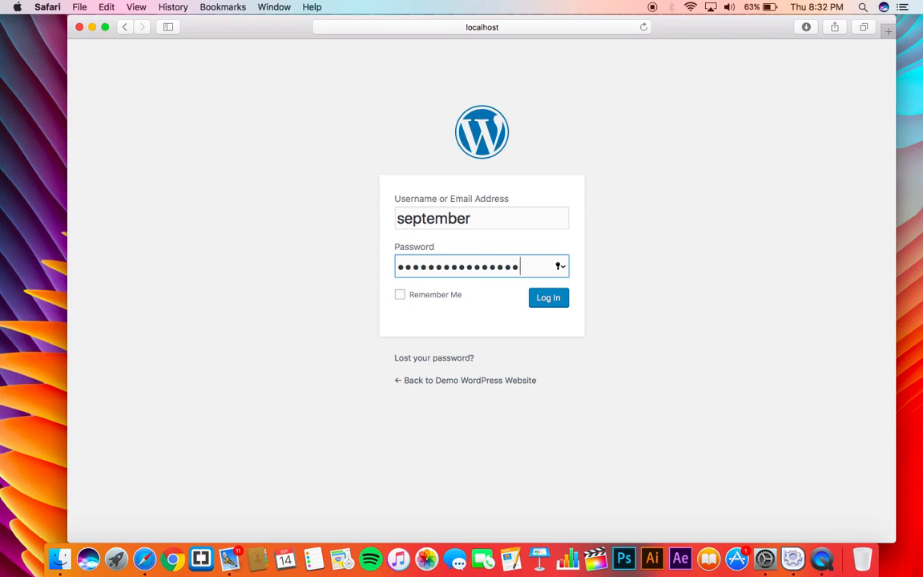
left_click(548, 297)
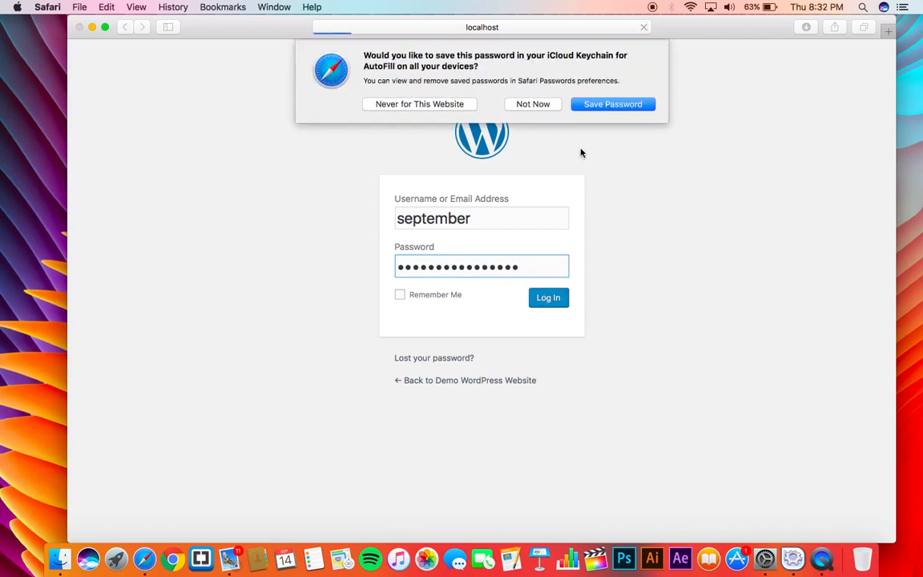
left_click(547, 297)
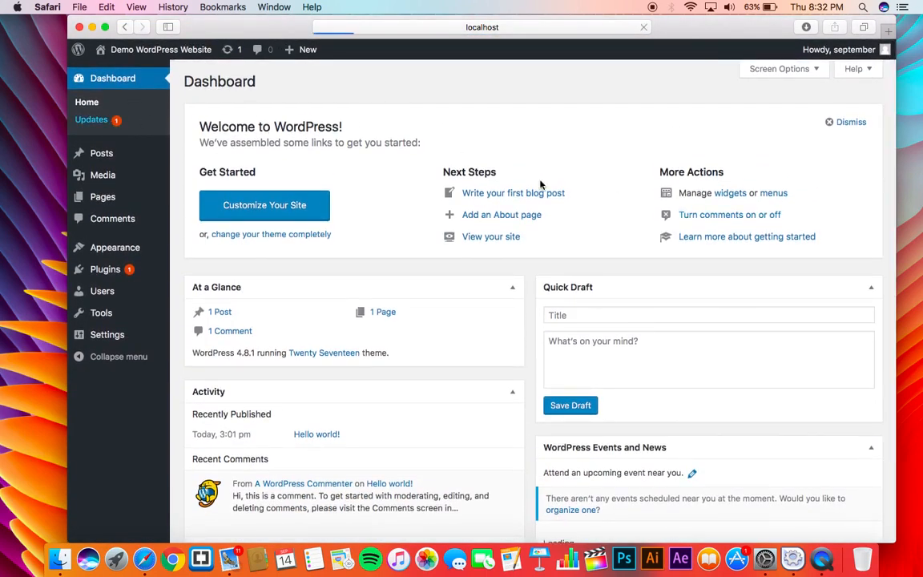
left_click(91, 119)
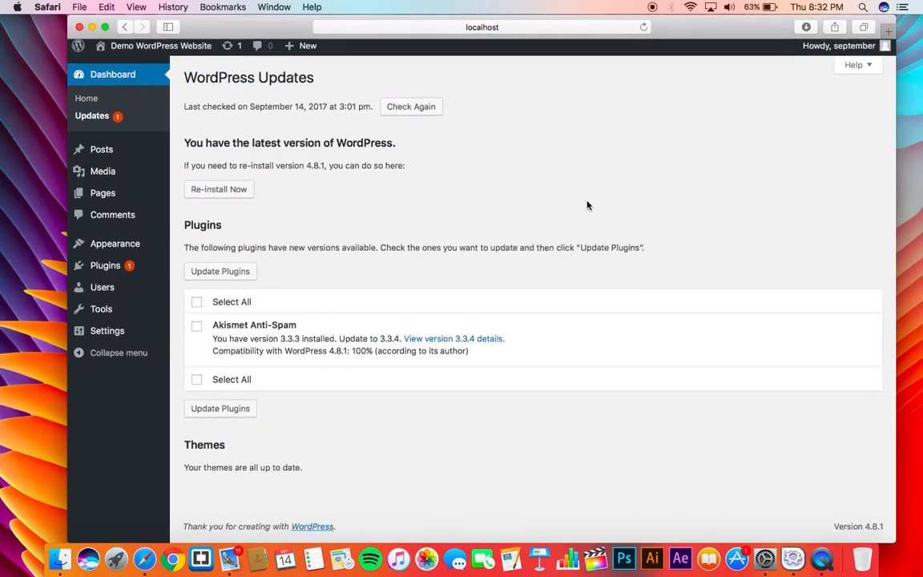